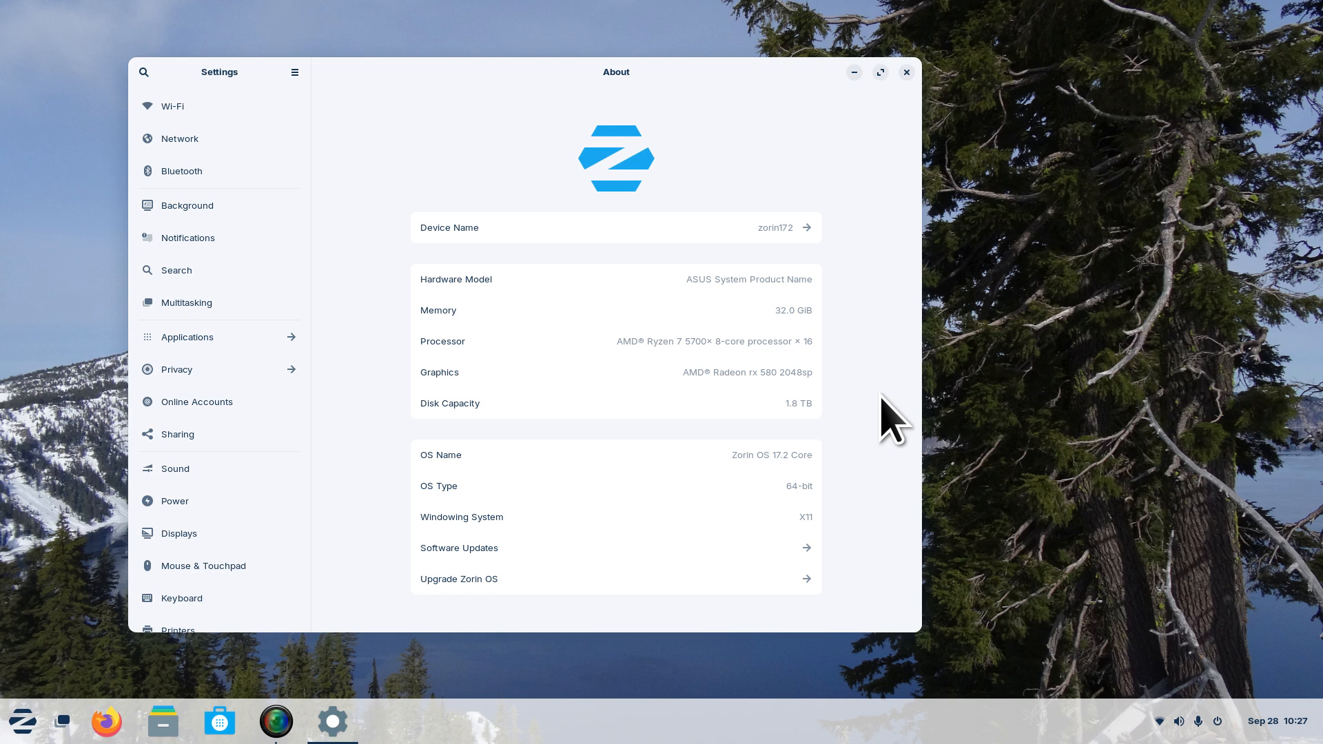
mouse_move(864, 183)
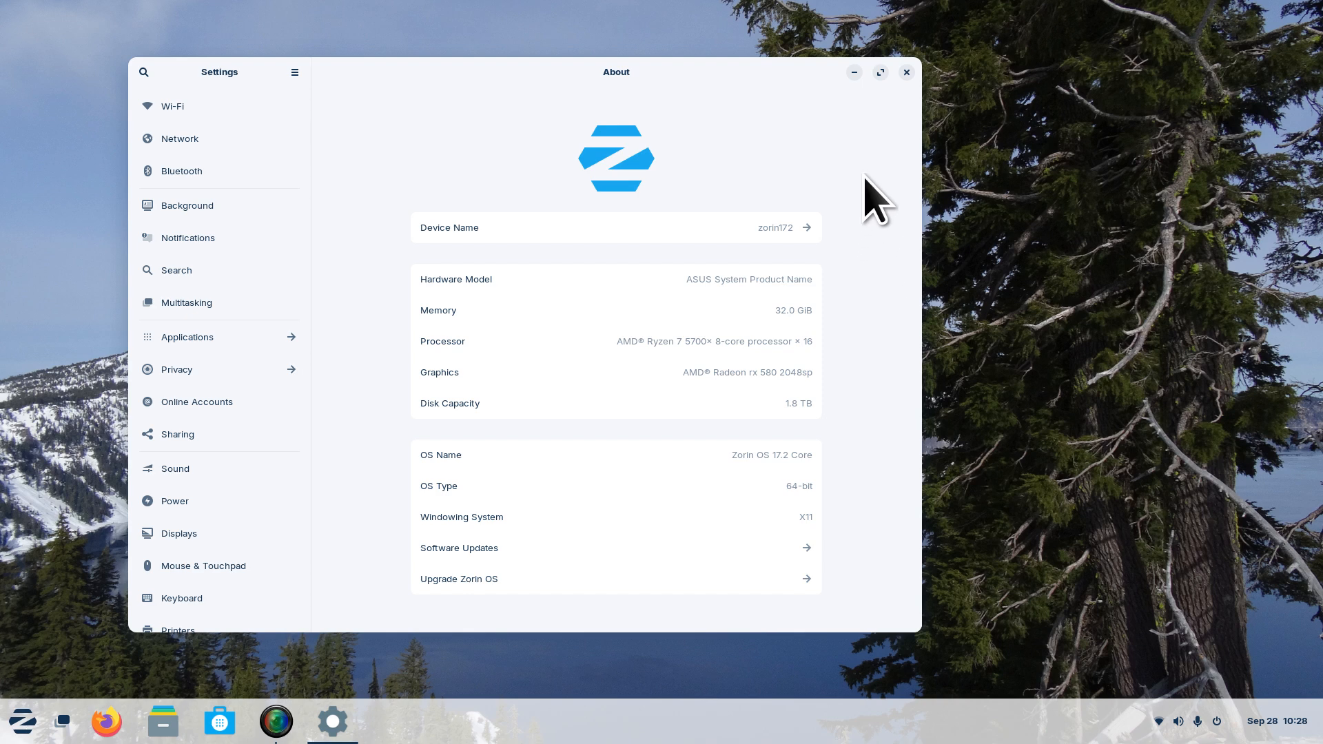
Close the Zorin OS Settings window, leaving the bare desktop.
left_click(906, 72)
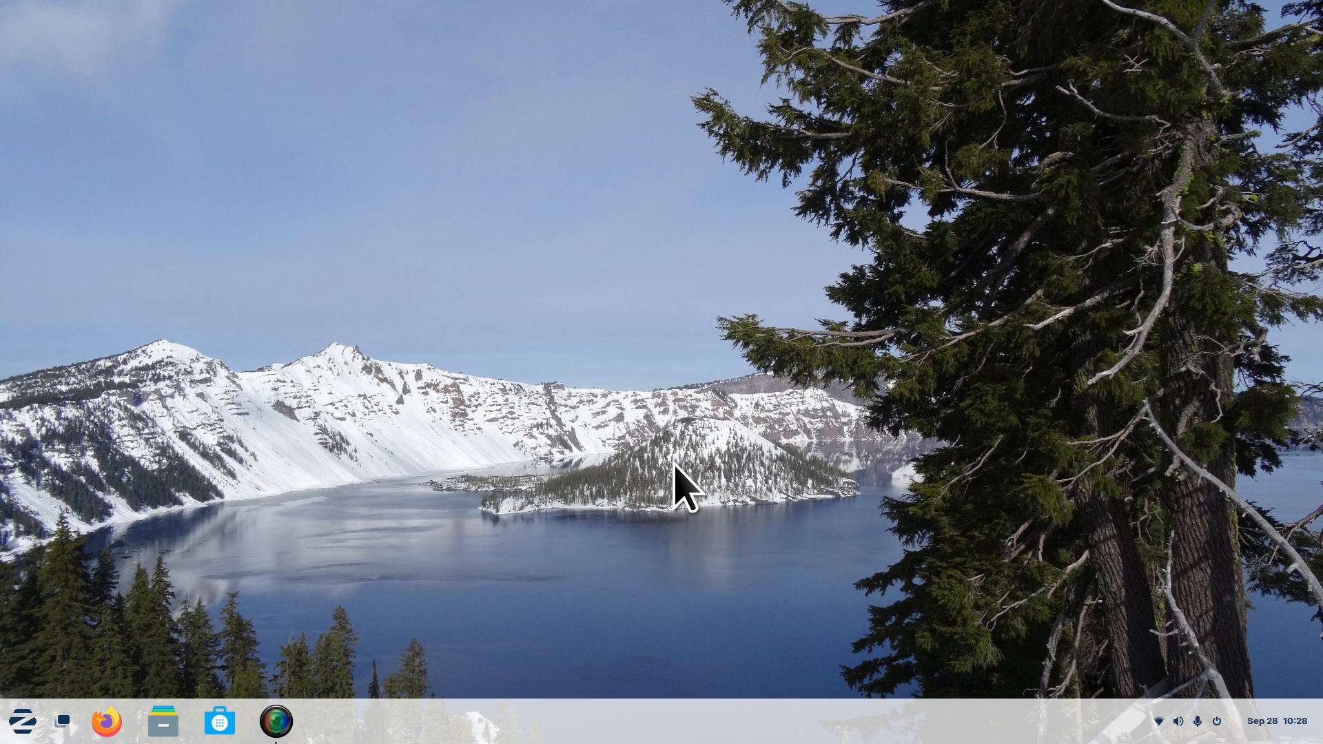
mouse_move(1089, 619)
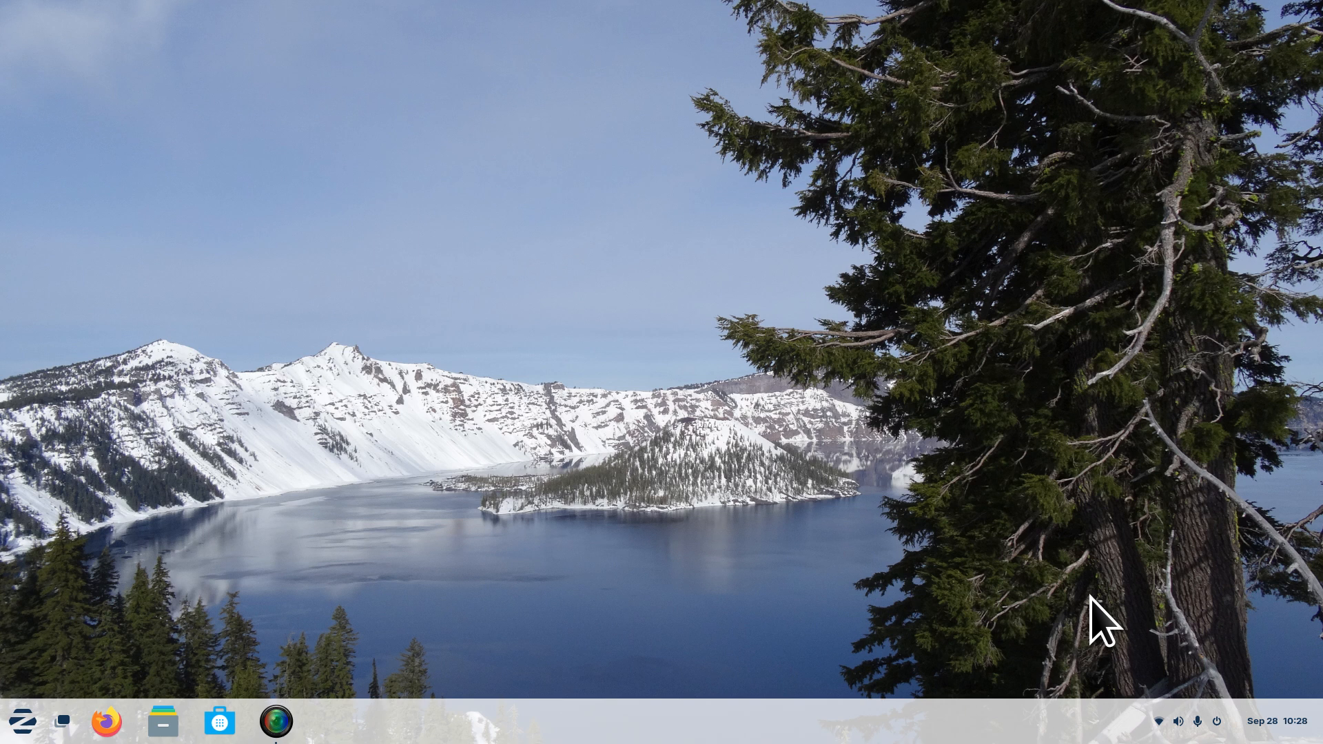
mouse_move(785, 598)
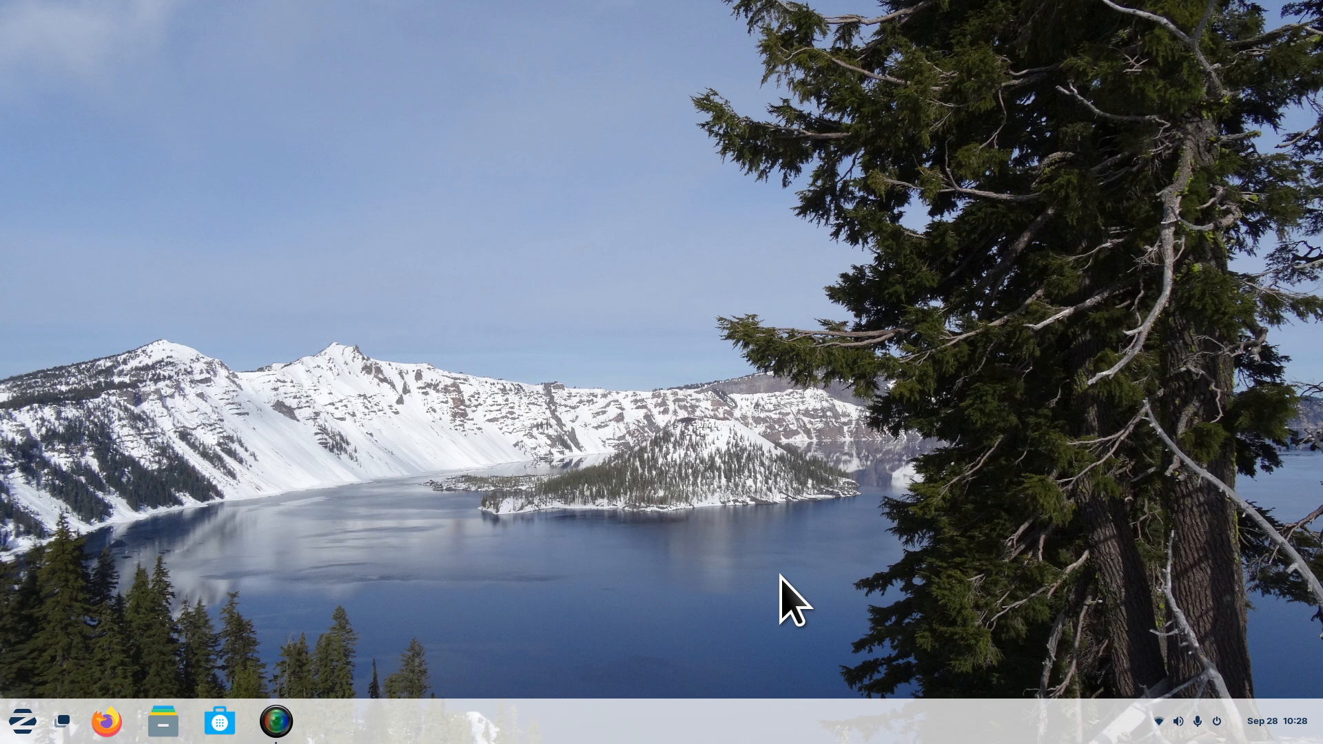
mouse_move(714, 571)
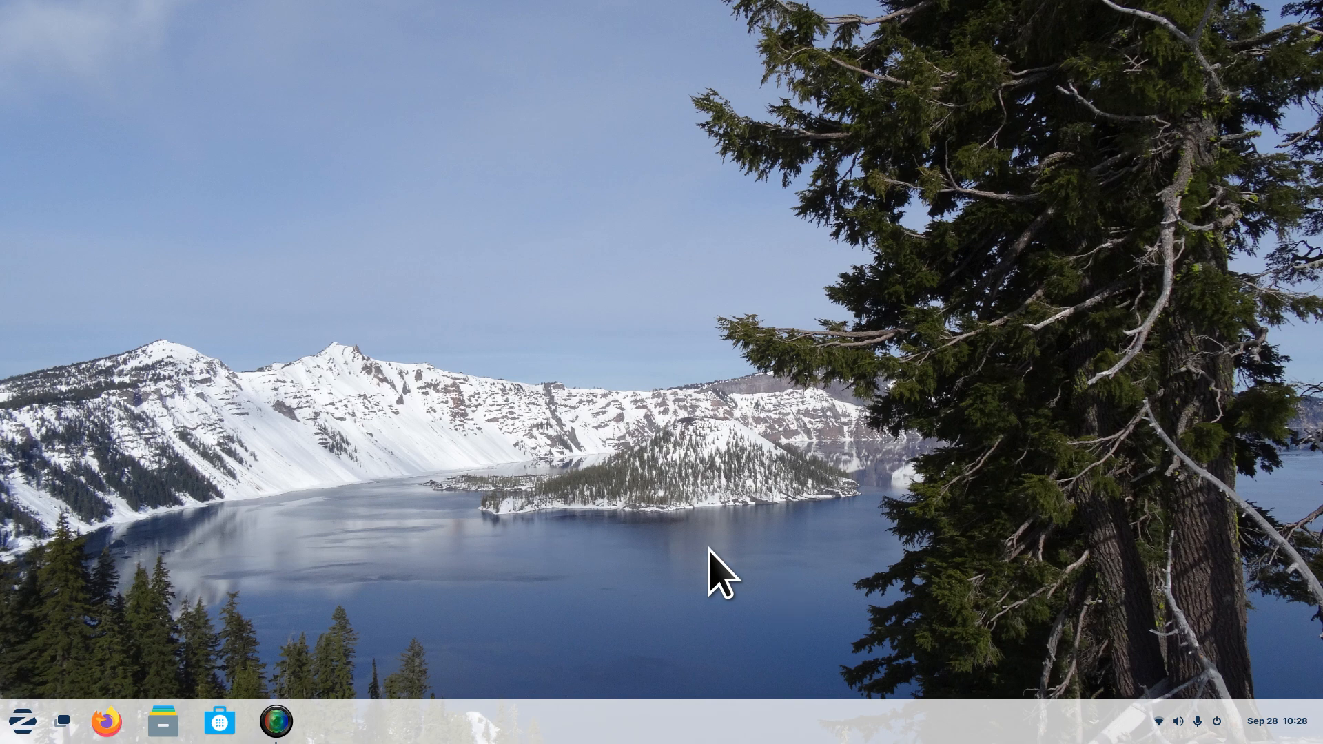
Launch Zorin Appearance from the Zorin Menu and show the Theme section's Other tab.
left_click(22, 721)
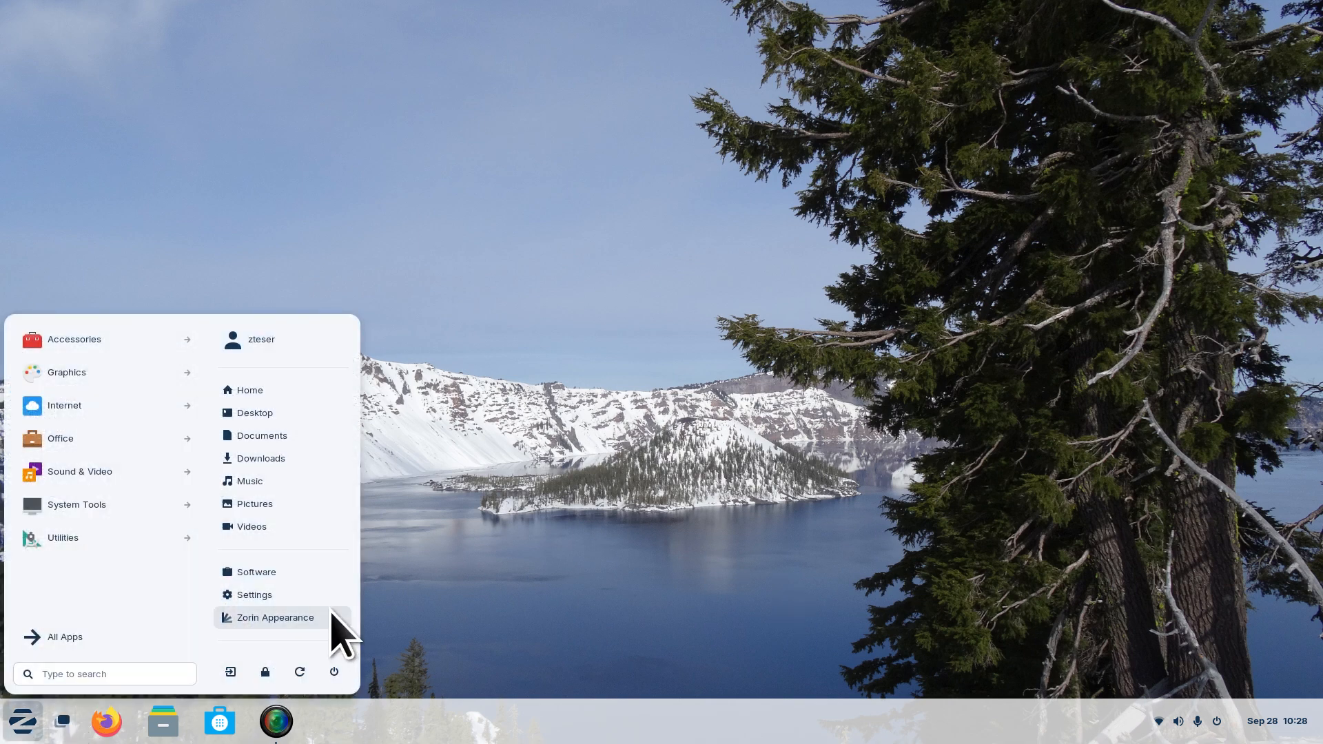
left_click(275, 617)
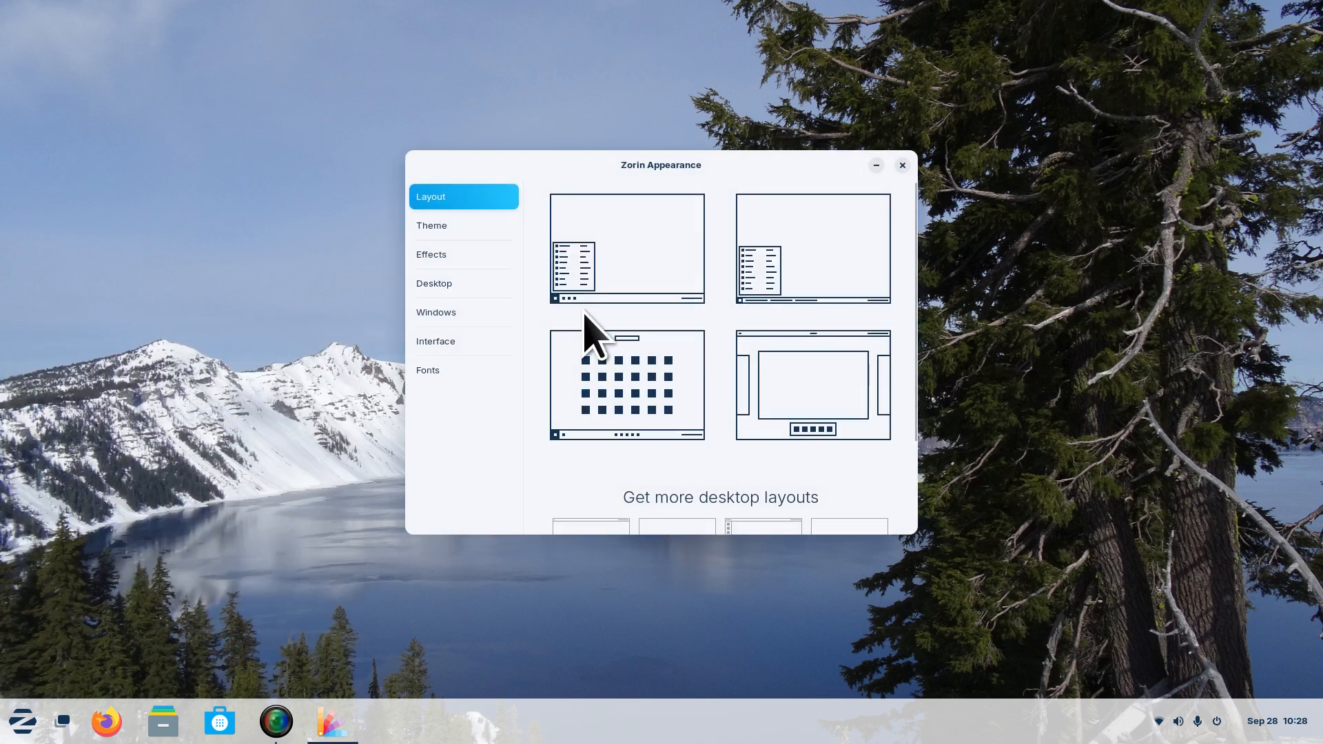
left_click(431, 225)
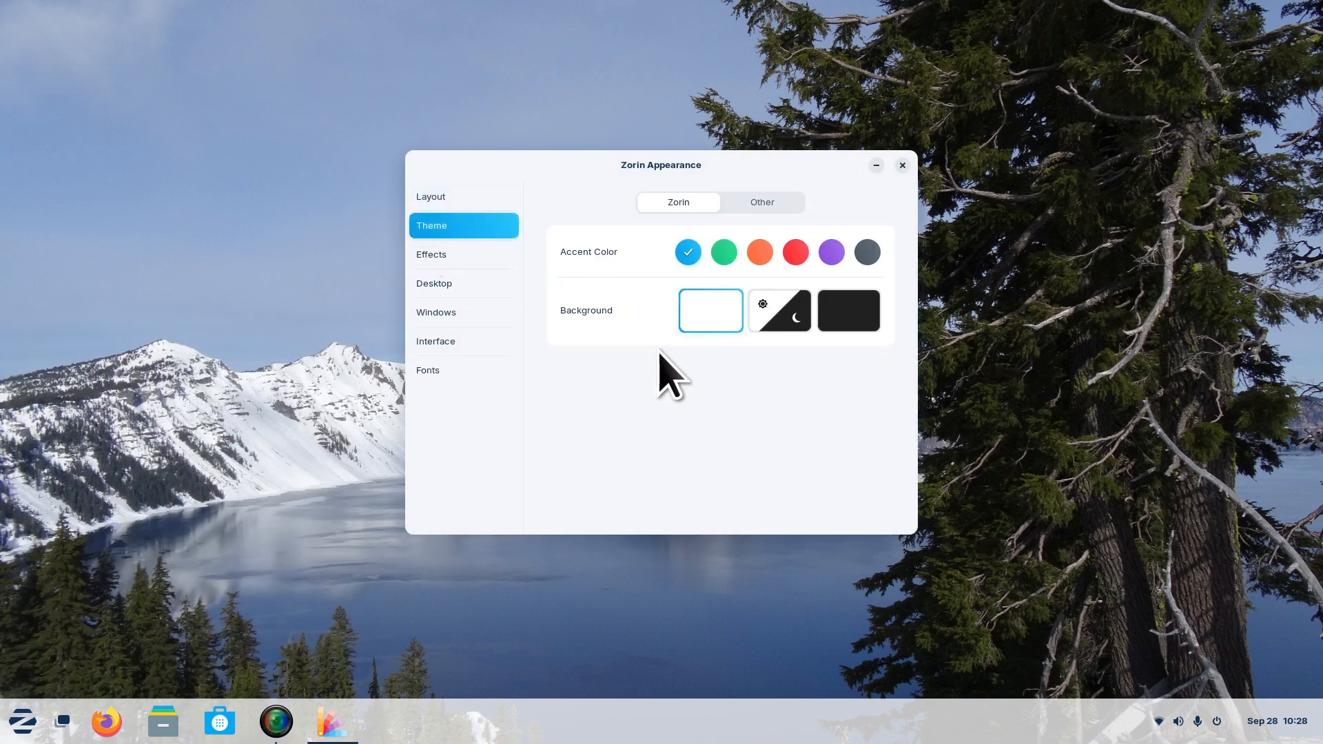
left_click(762, 202)
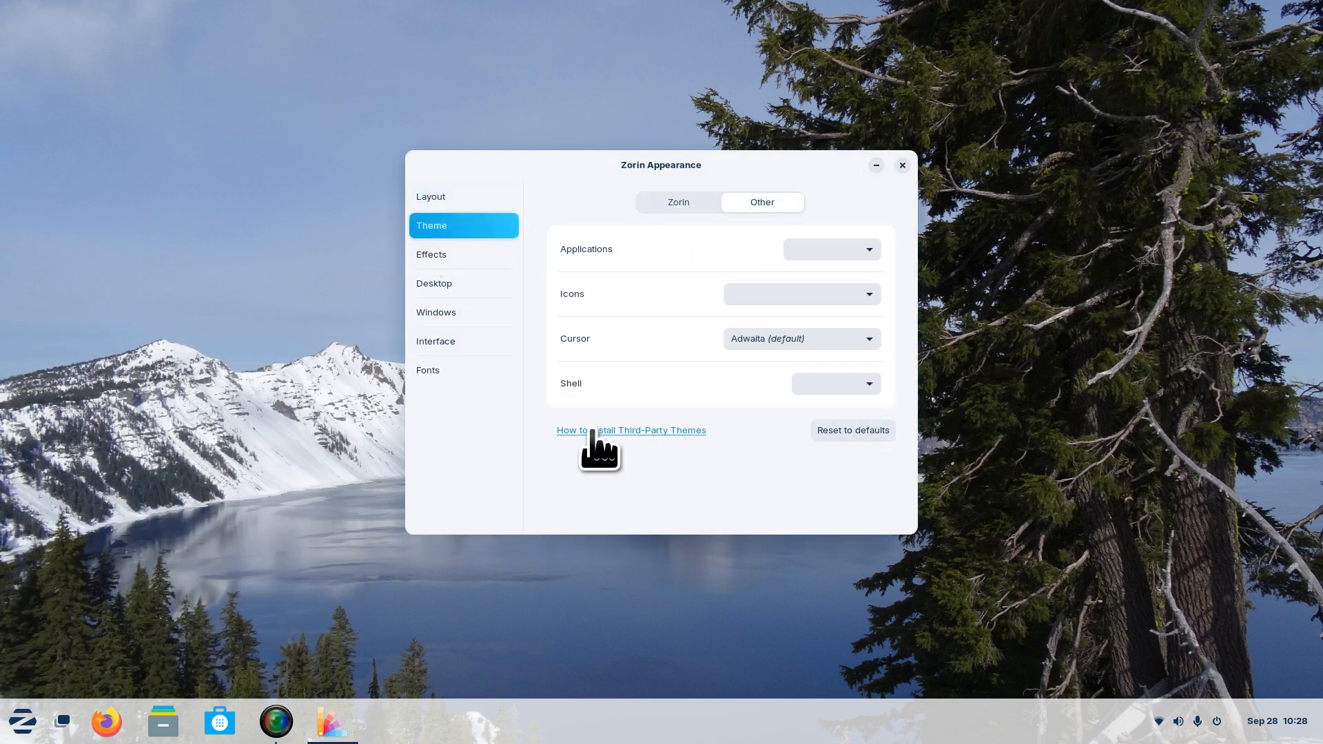
mouse_move(632, 430)
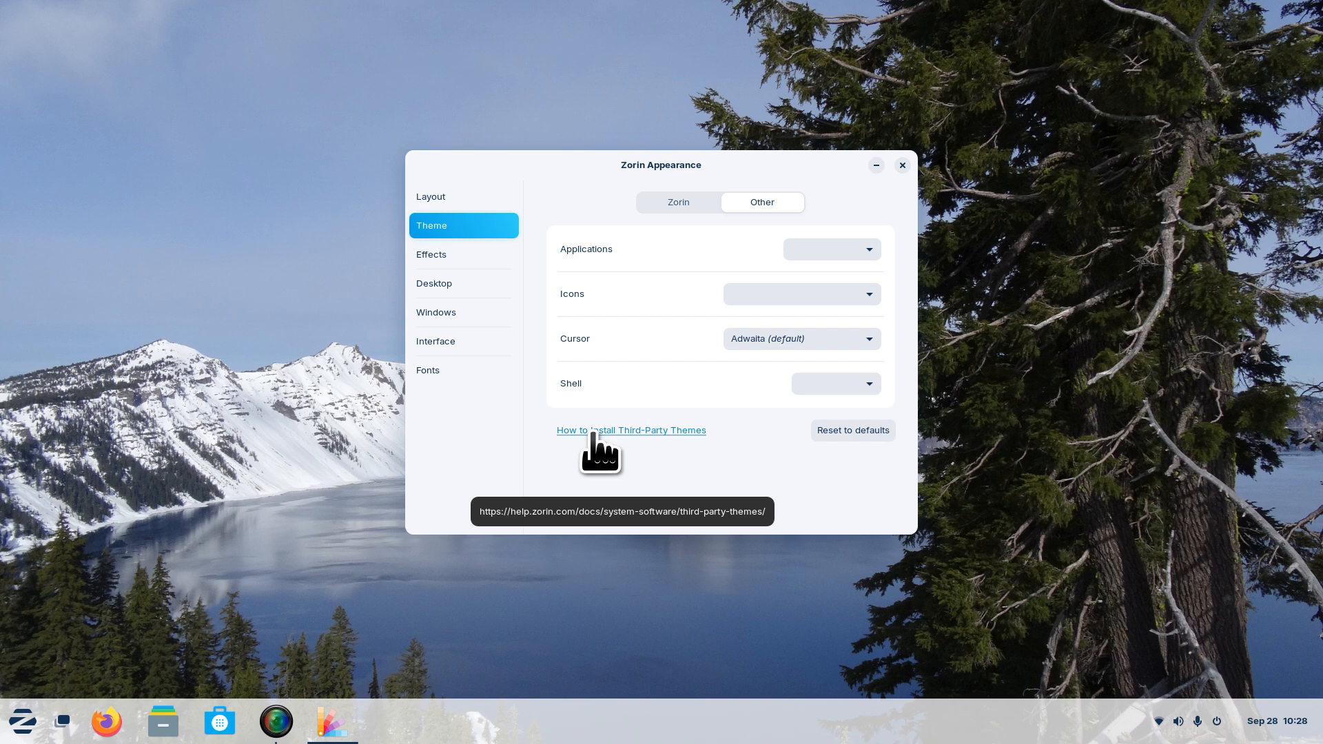
mouse_move(632, 454)
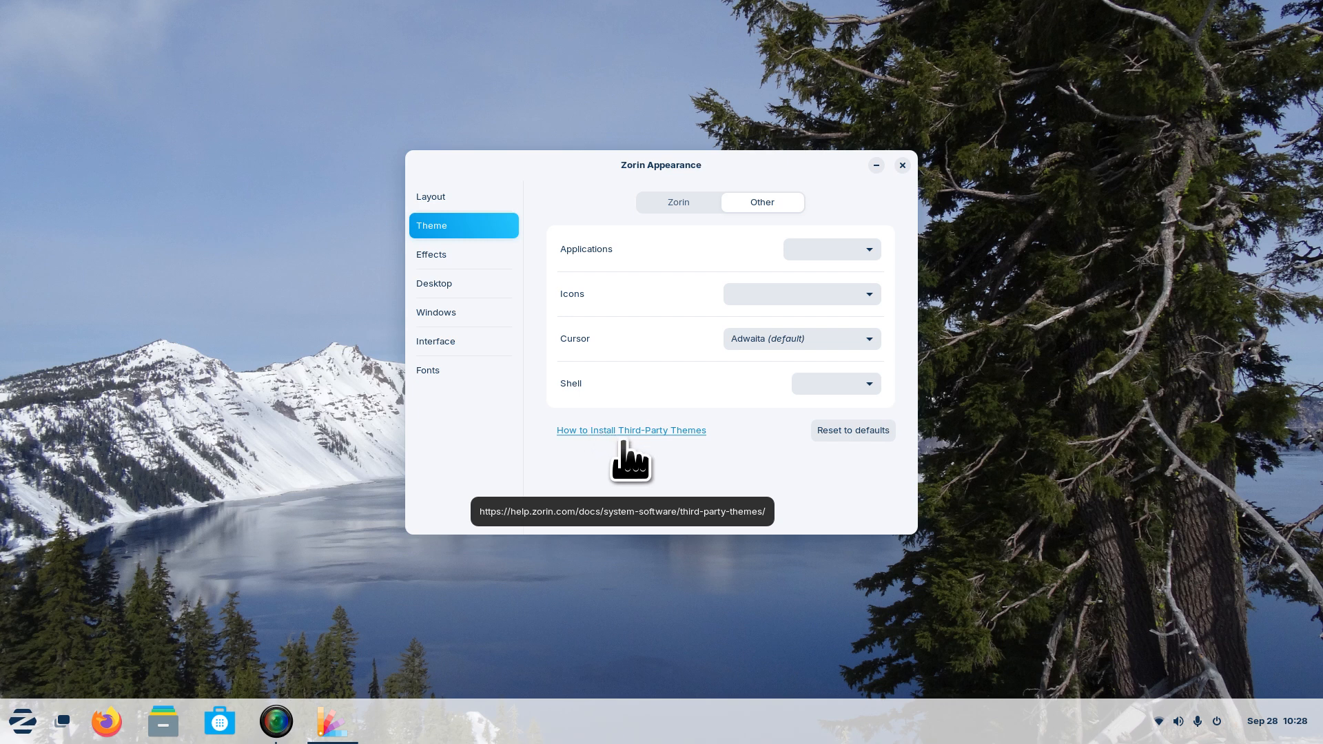
mouse_move(633, 464)
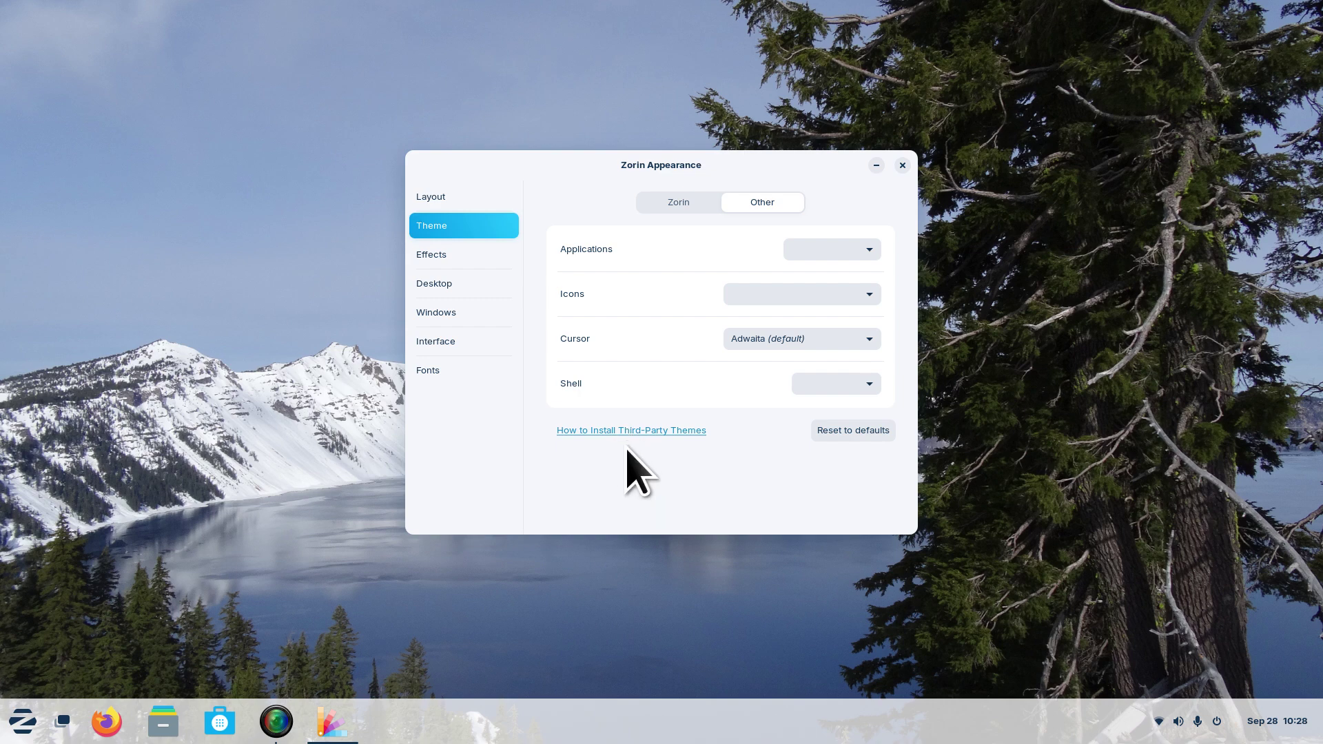
mouse_move(632, 413)
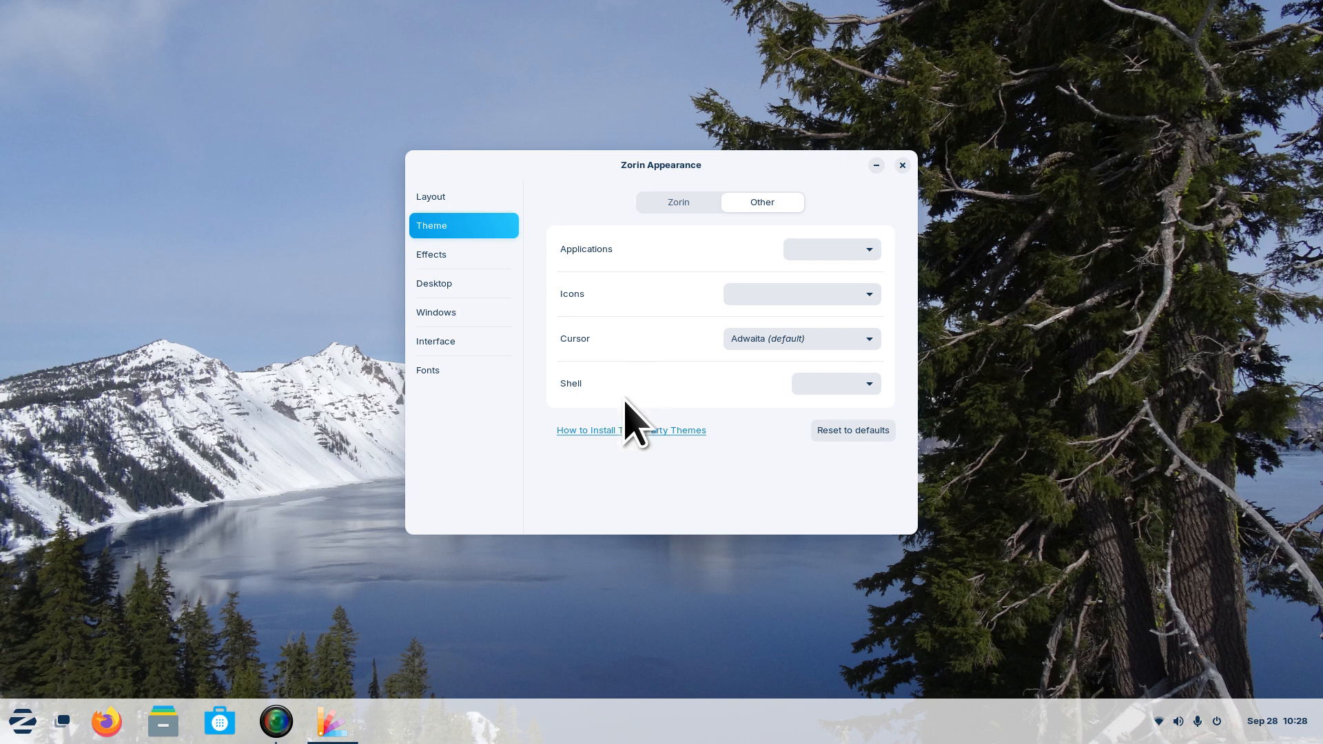
mouse_move(626, 436)
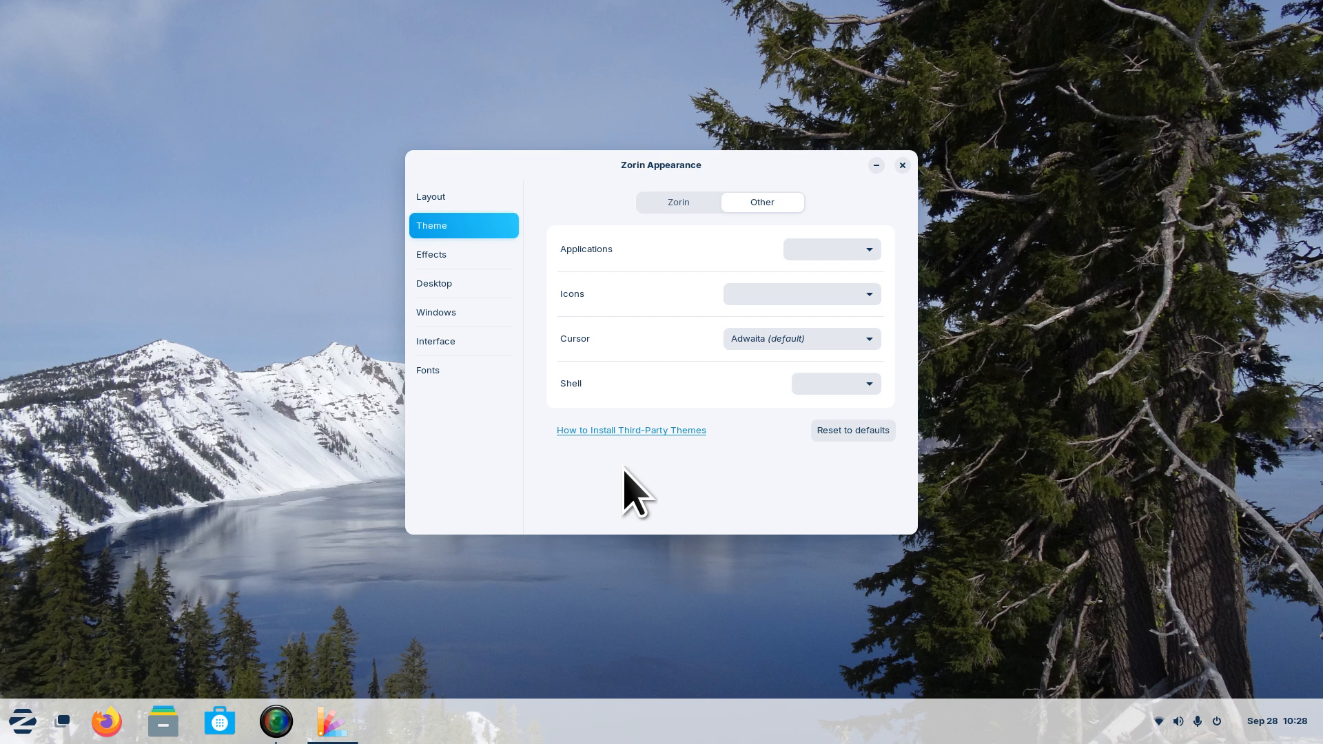
left_click(435, 341)
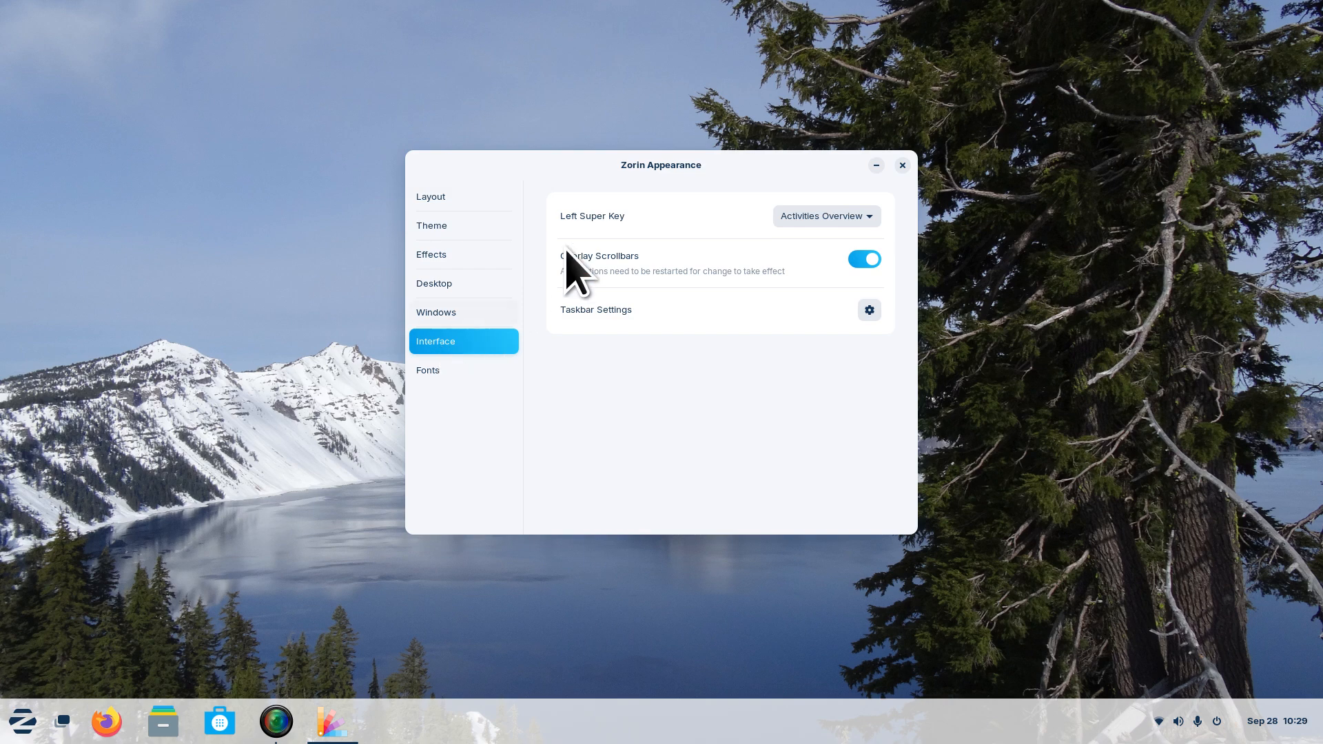
mouse_move(612, 420)
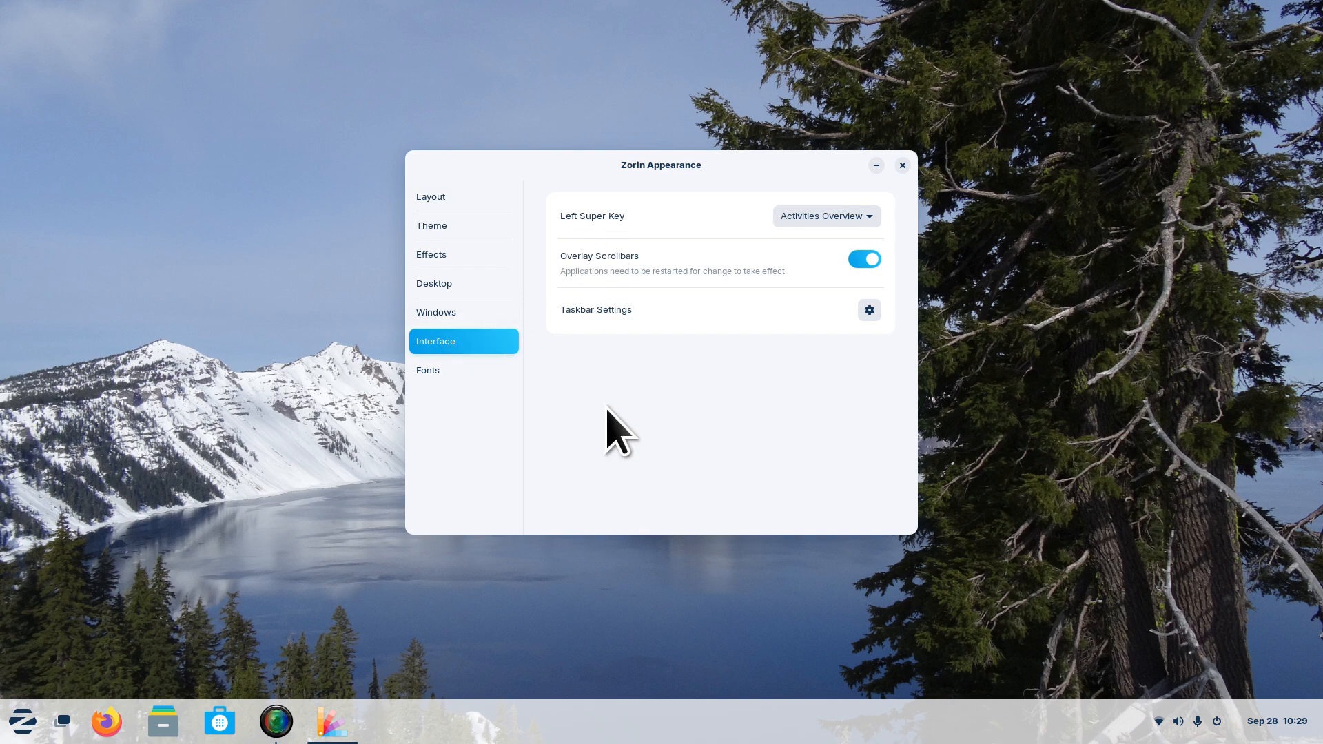
mouse_move(614, 443)
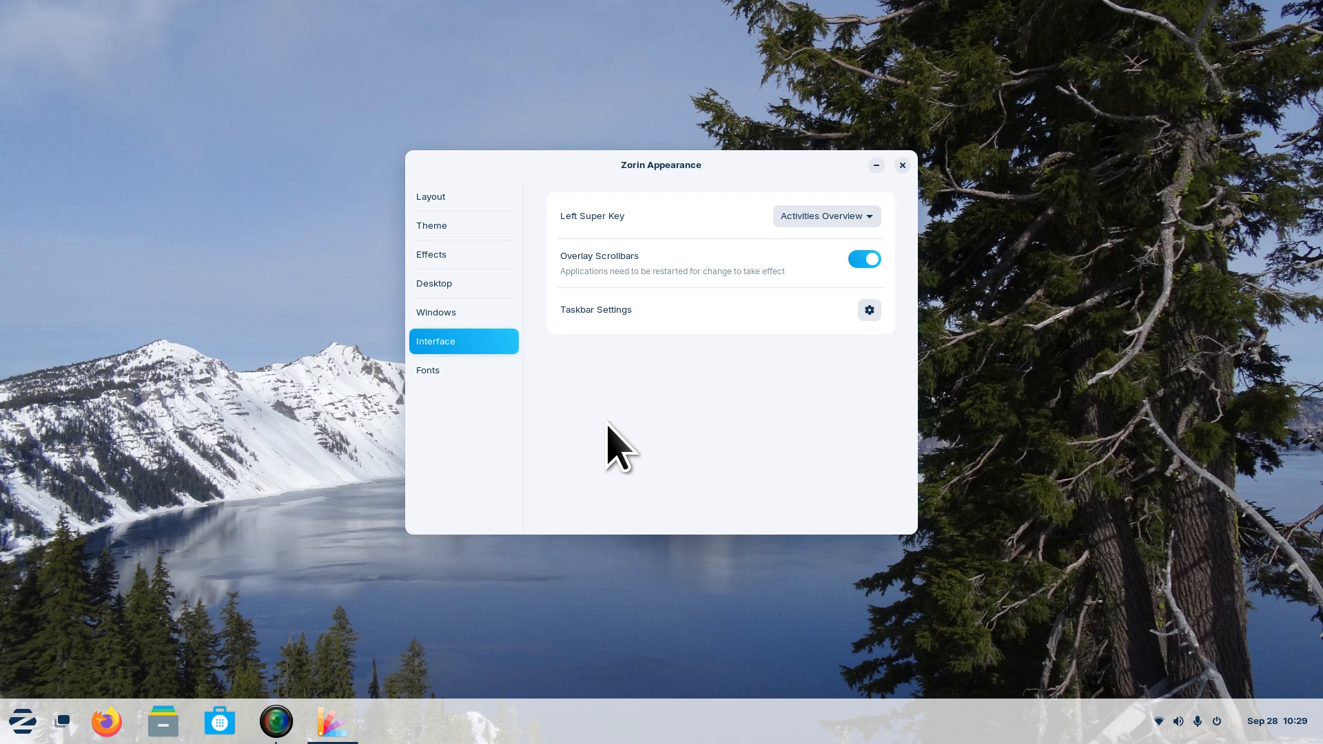
mouse_move(1221, 20)
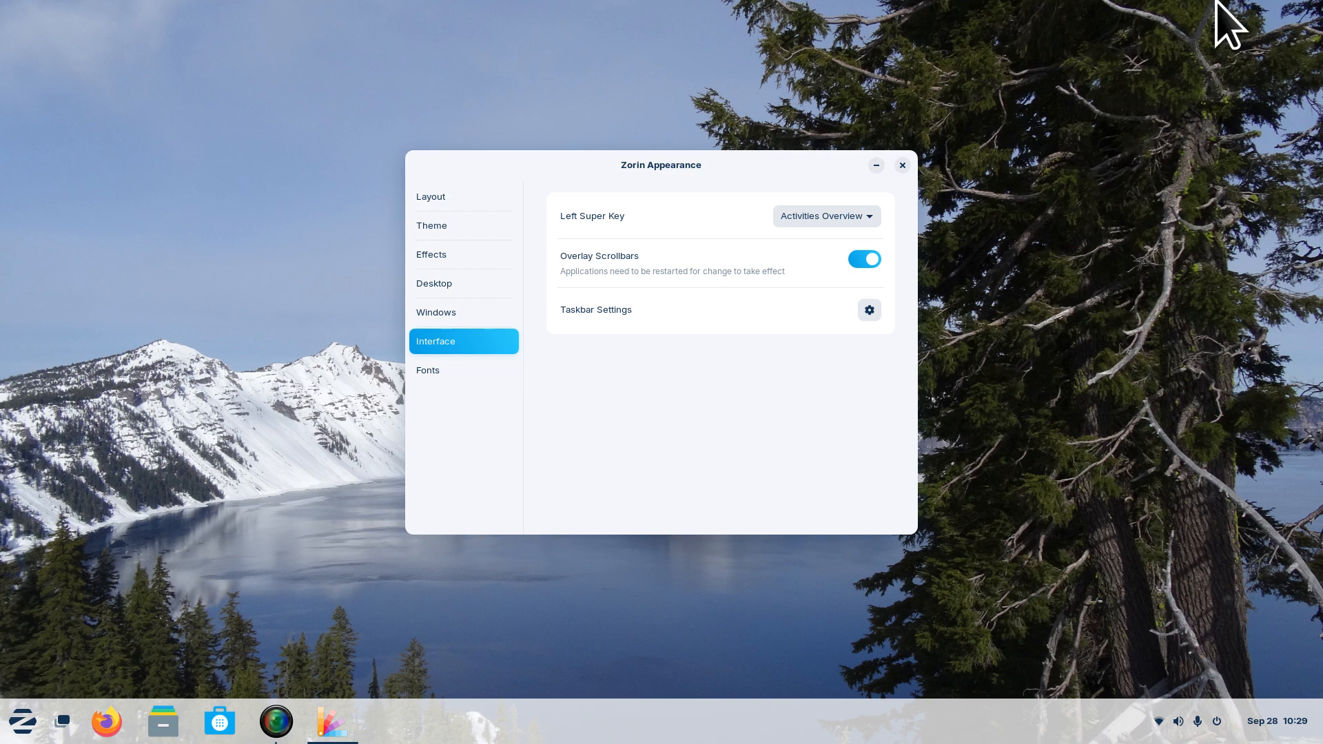
mouse_move(861, 171)
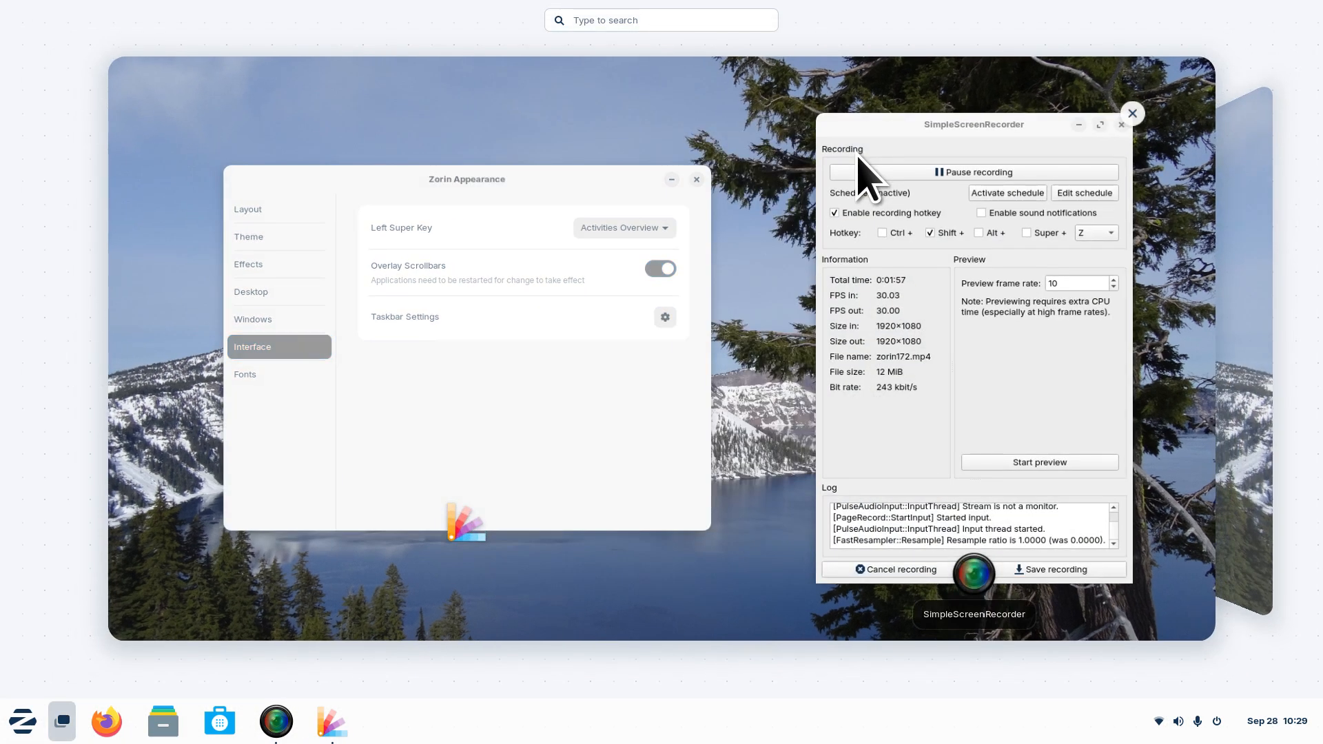
mouse_move(542, 390)
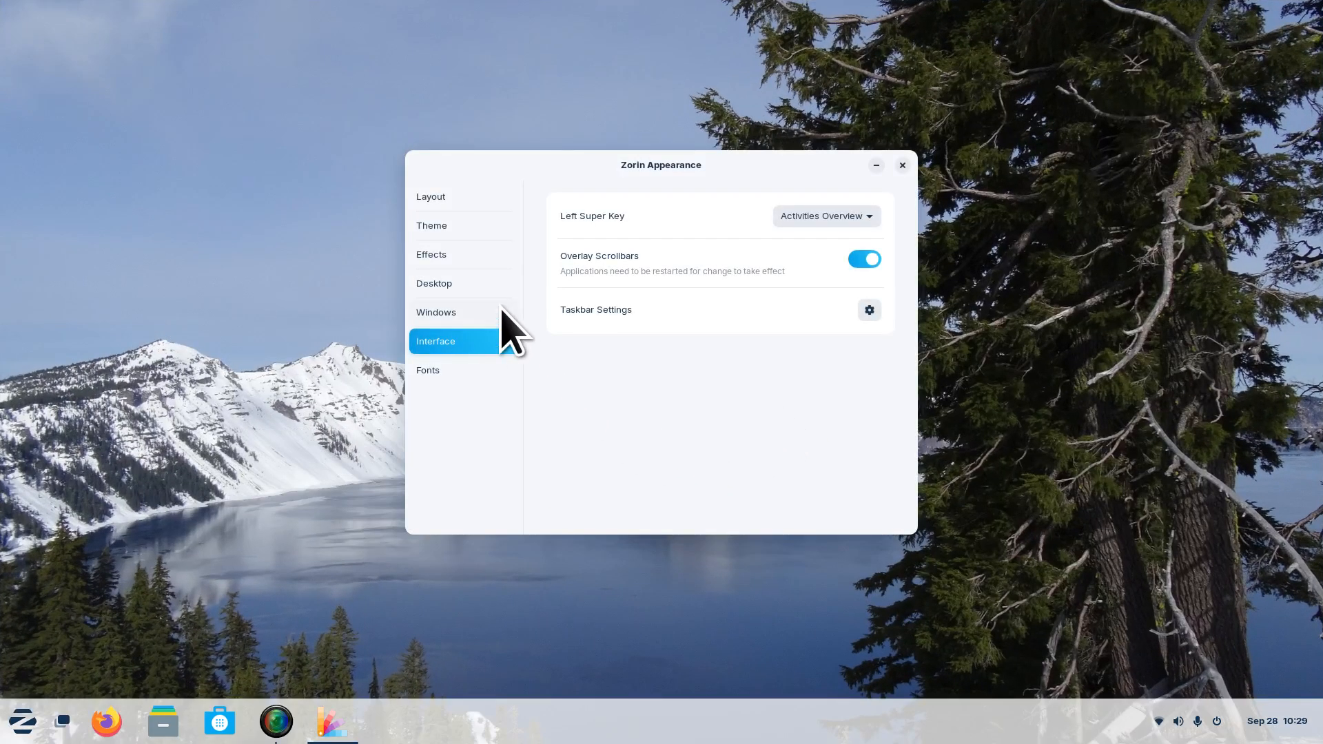
left_click(431, 254)
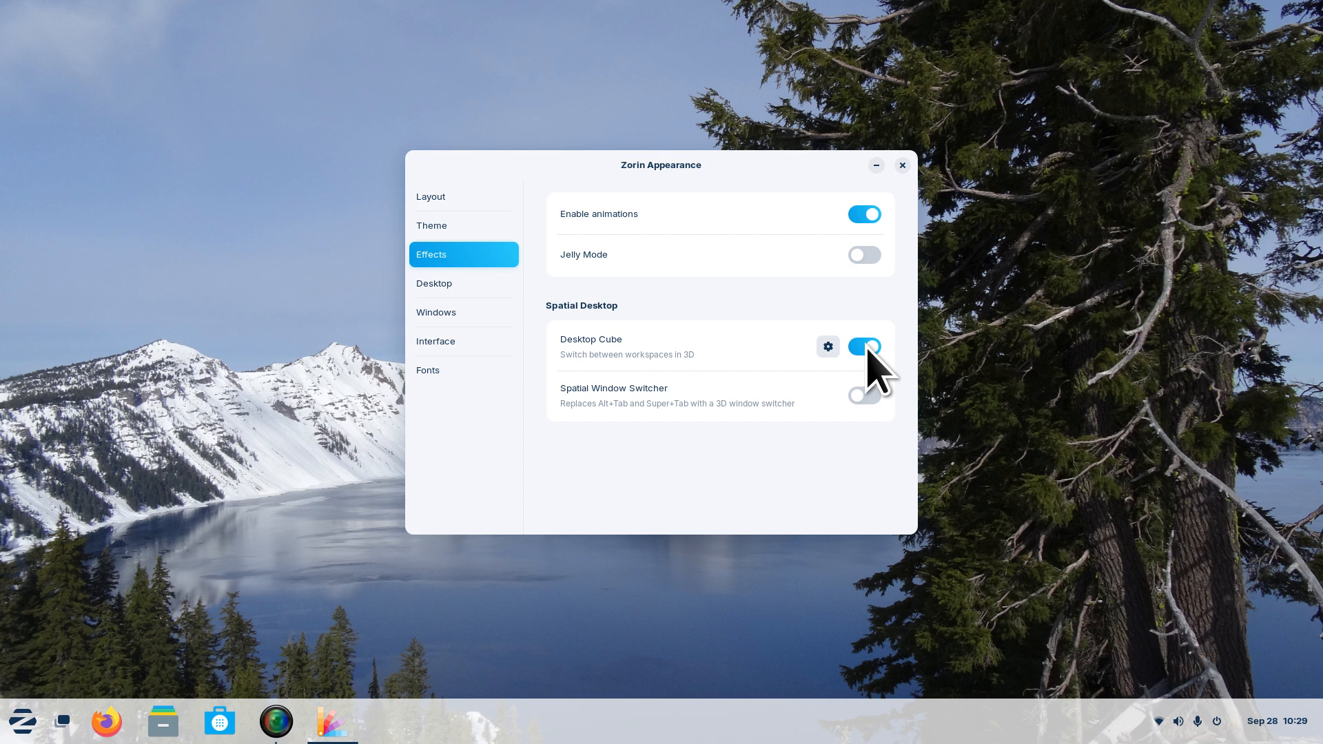
mouse_move(486, 387)
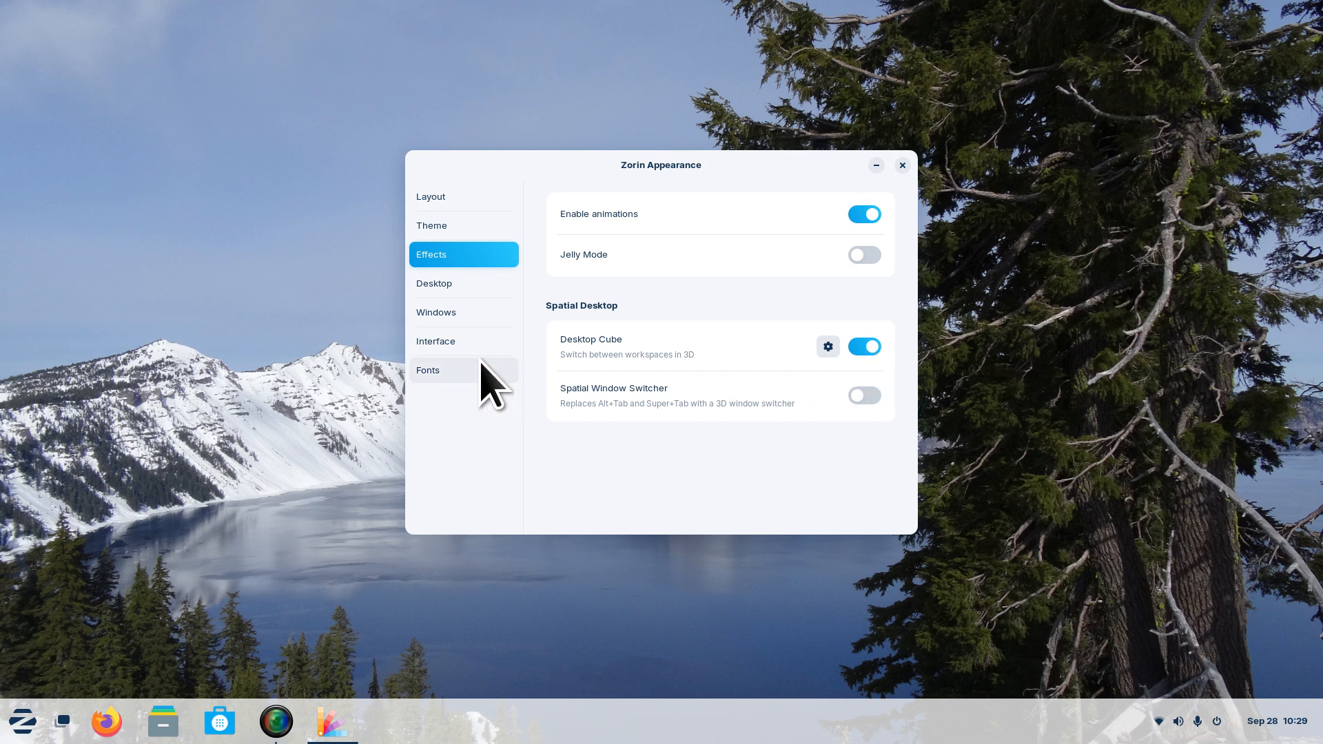
left_click(436, 341)
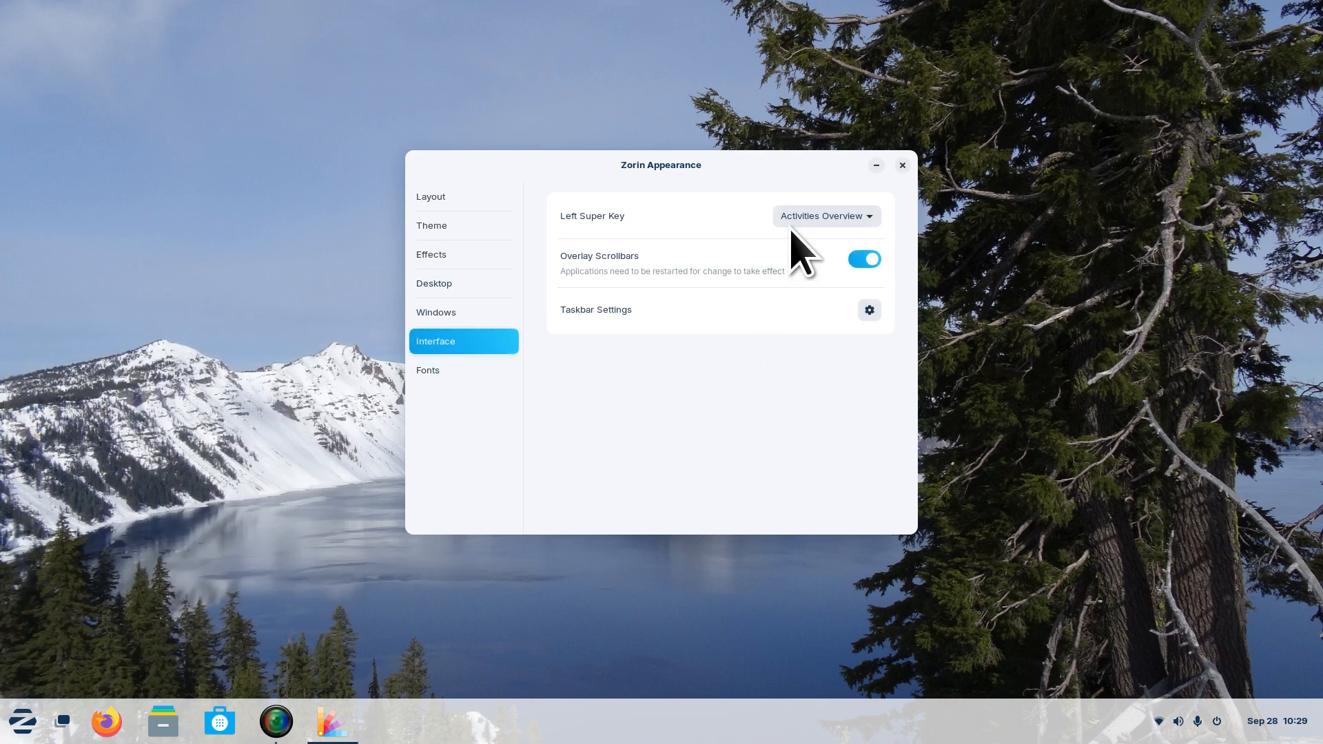
Set the Left Super Key to open the Zorin Menu instead of Activities Overview.
left_click(826, 215)
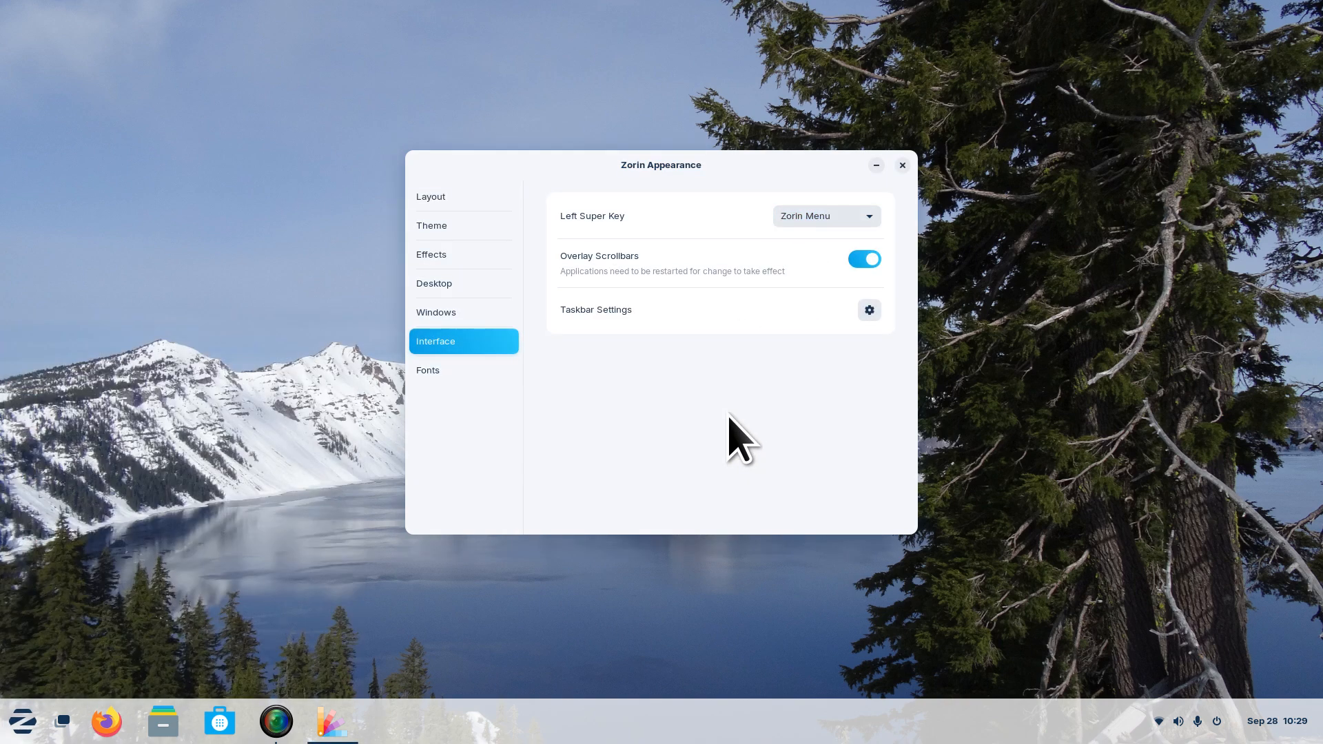
mouse_move(82, 721)
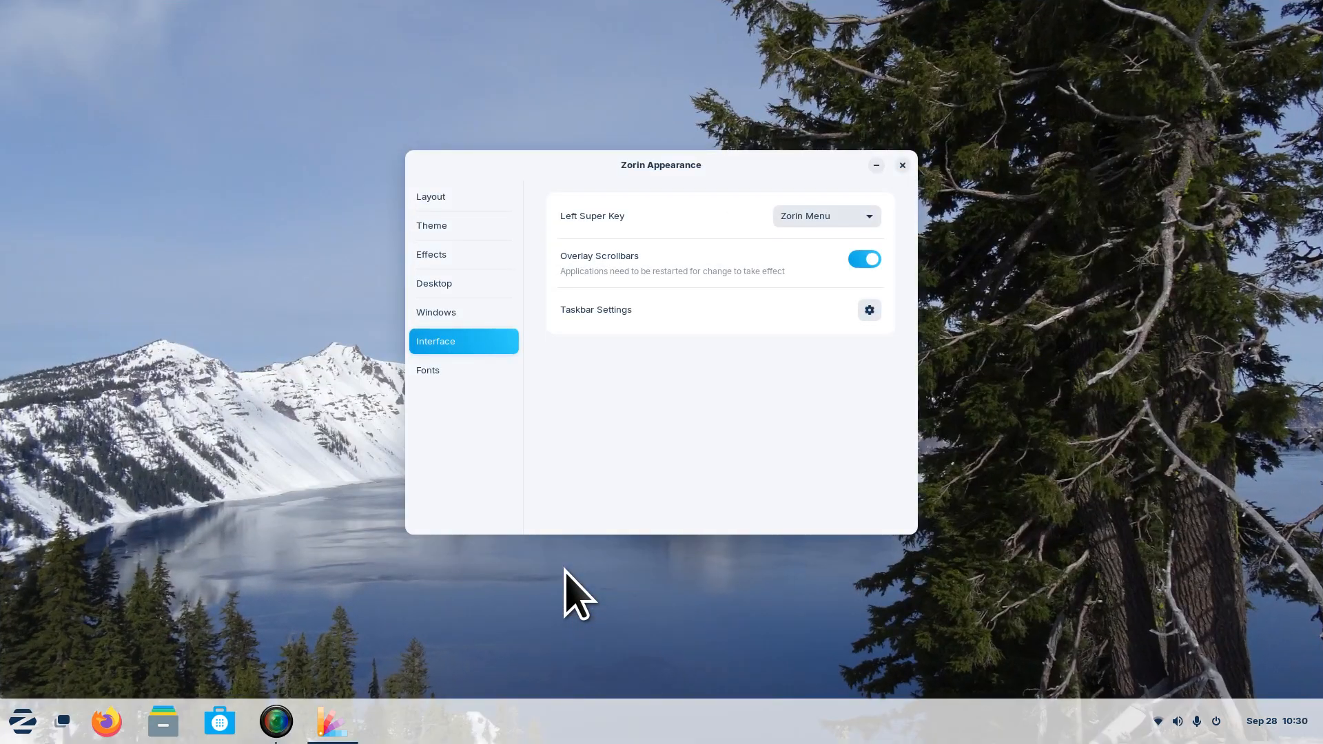
mouse_move(620, 336)
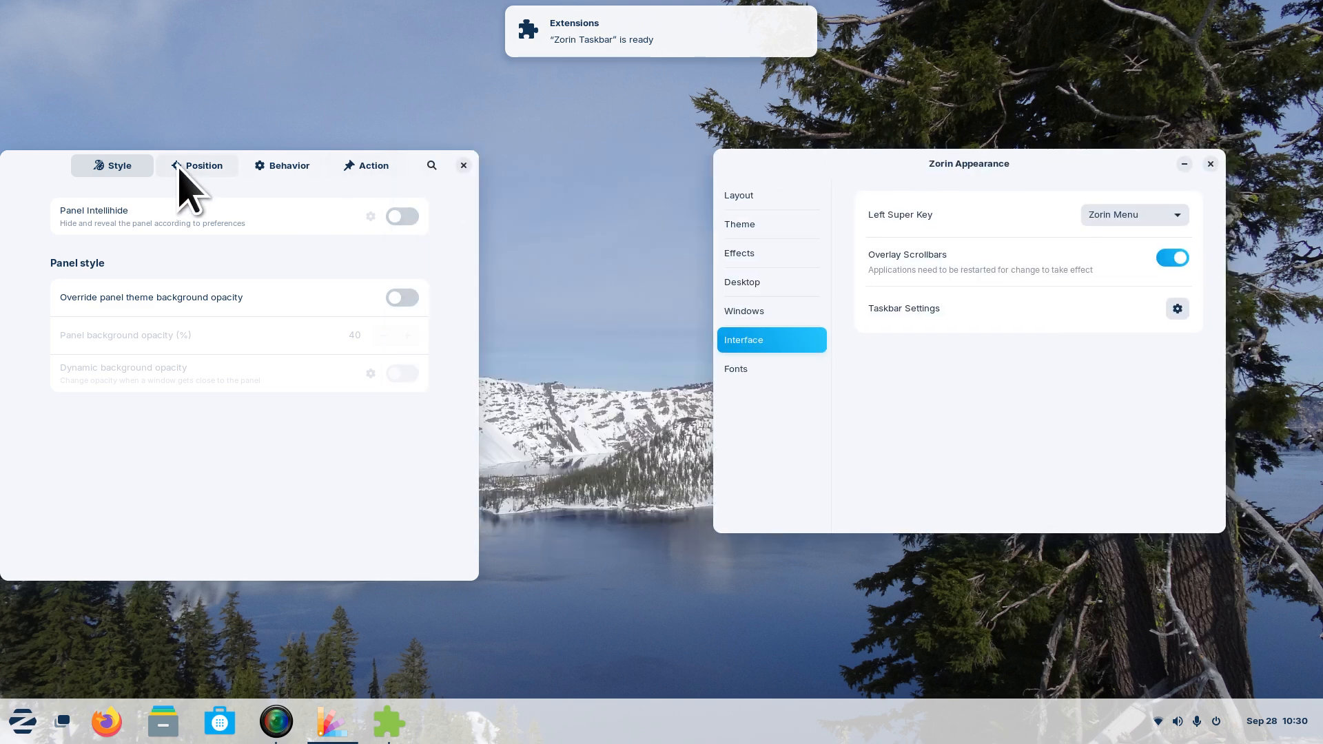
Try the taskbar panel at the Top and Left positions, then return it to Bottom.
left_click(204, 165)
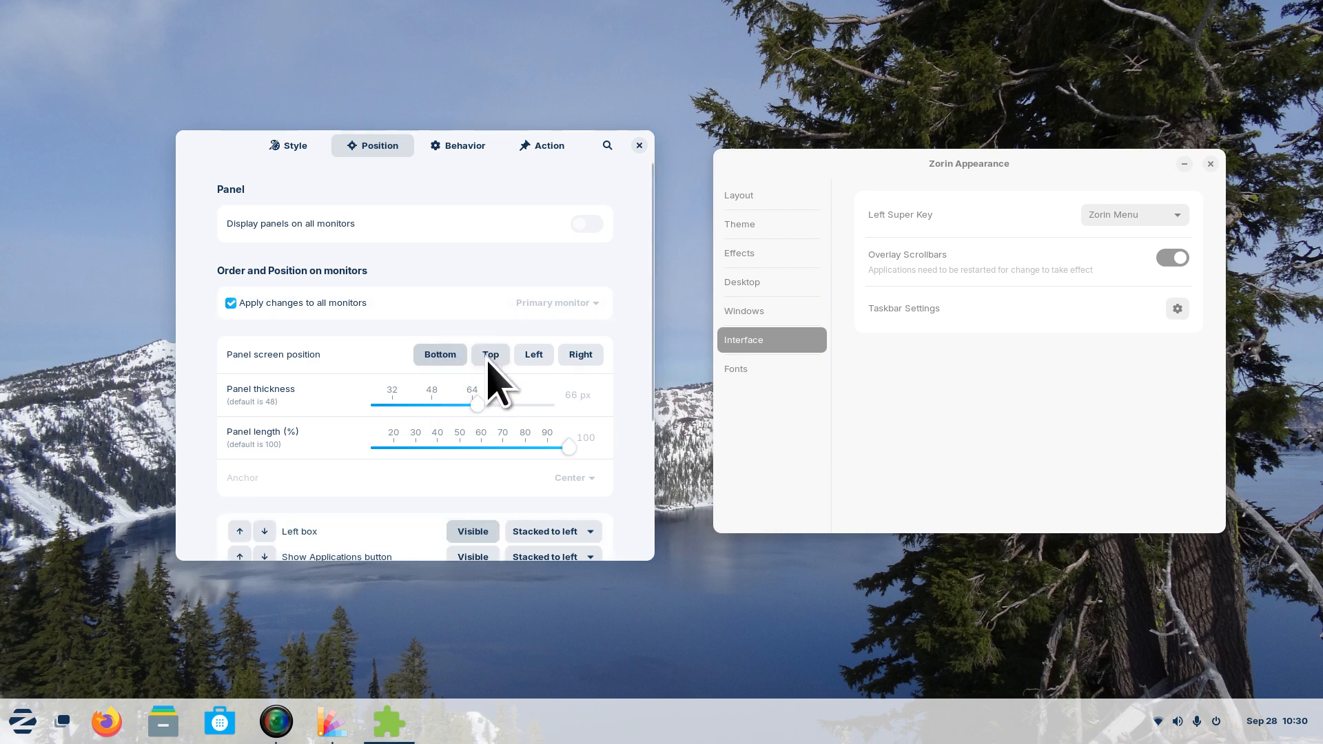
left_click(490, 354)
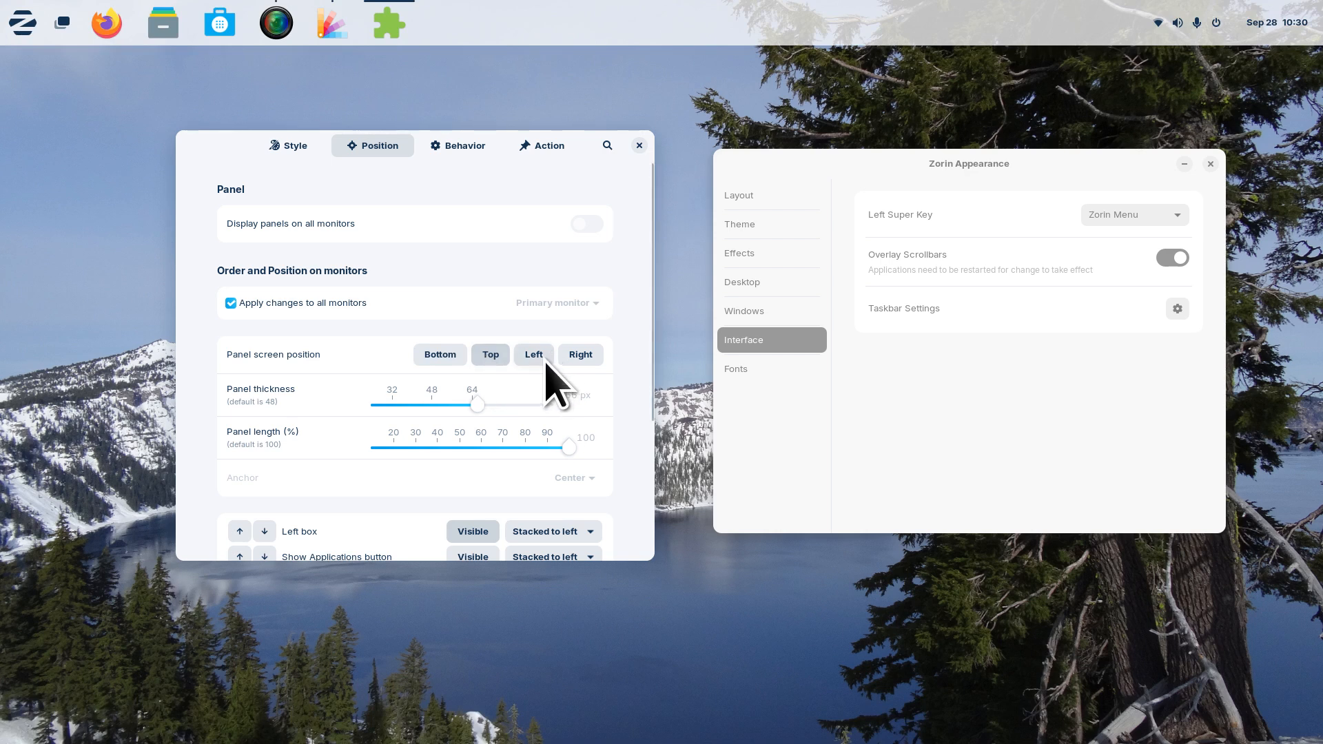
left_click(533, 354)
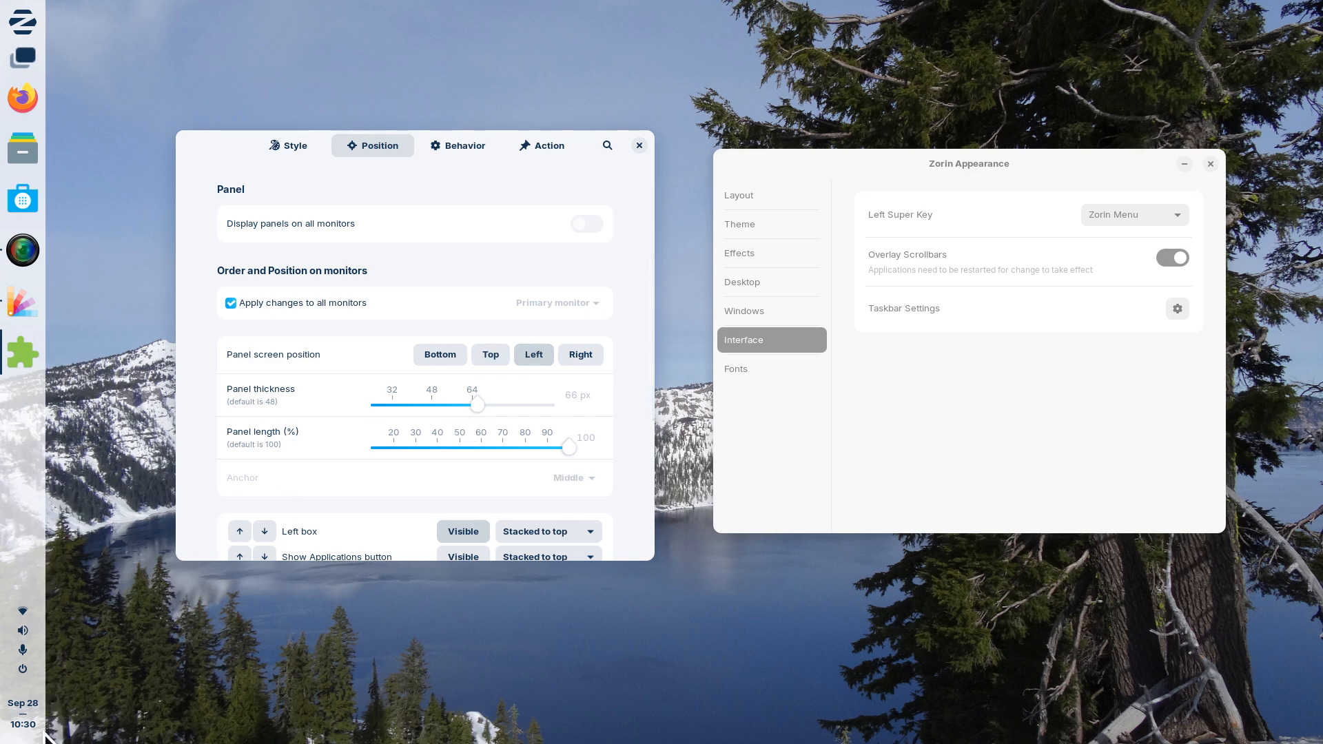
mouse_move(480, 485)
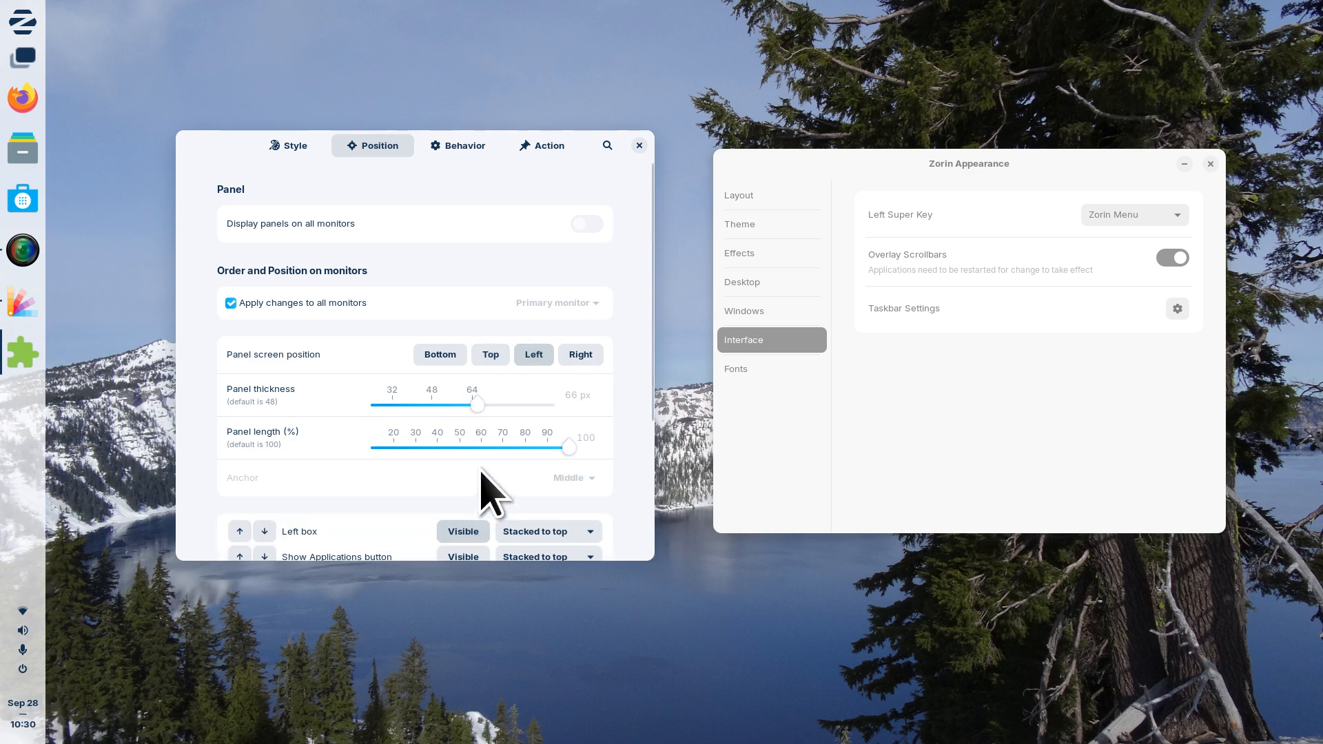
left_click(440, 355)
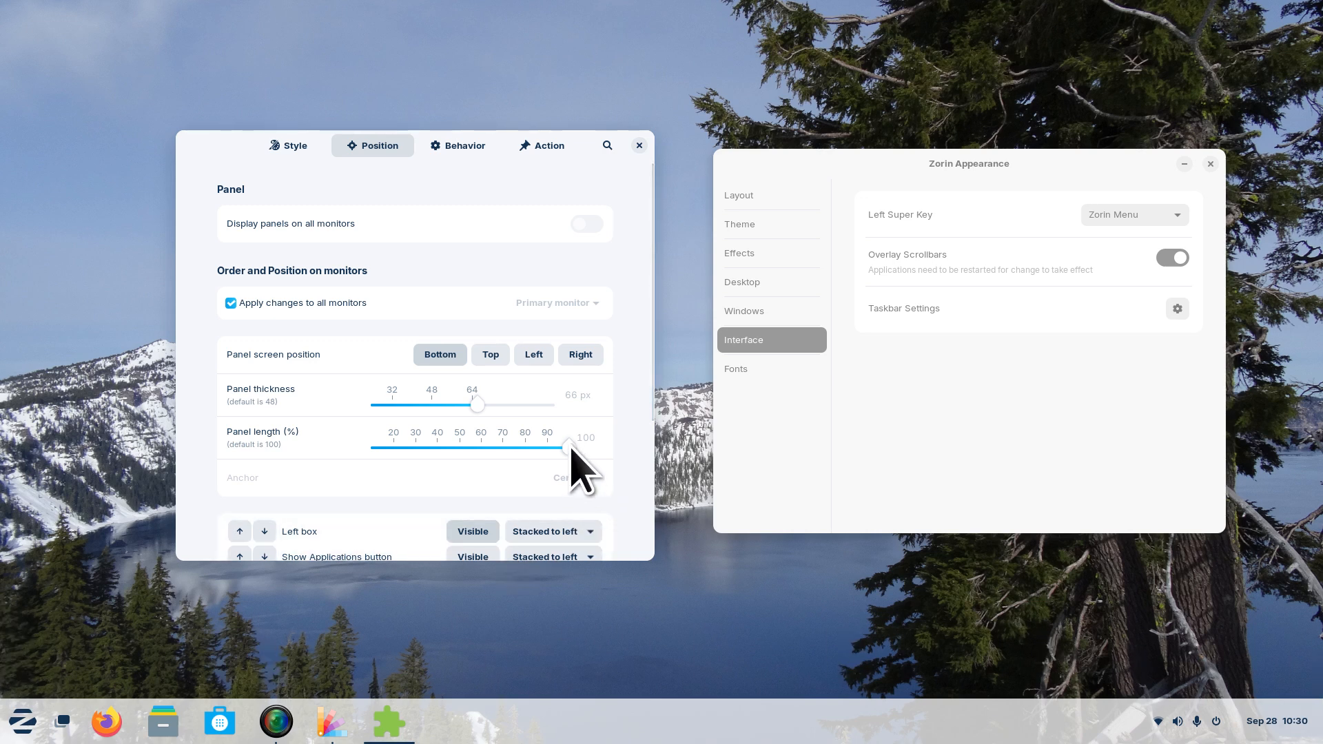
Shorten the centred panel length to roughly 80 percent and close Zorin Appearance.
left_click_drag(571, 448, 506, 448)
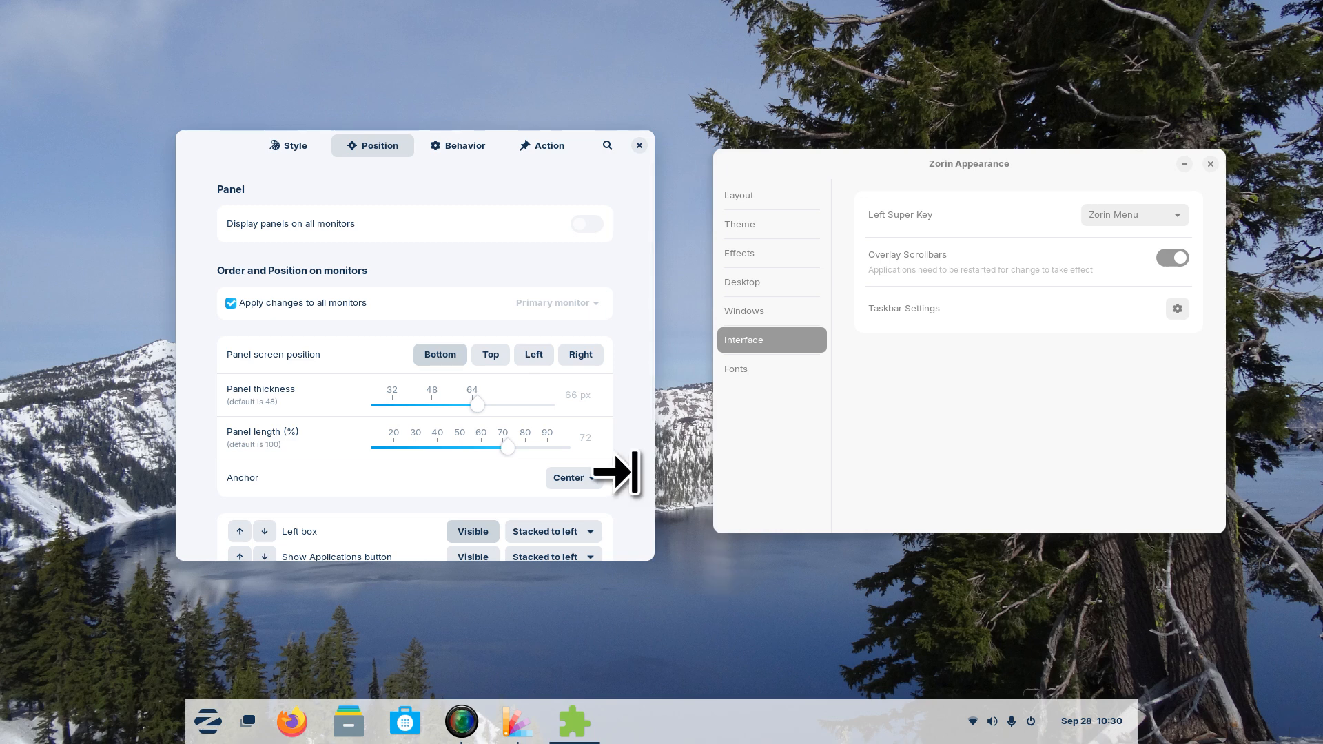
left_click_drag(507, 447, 529, 447)
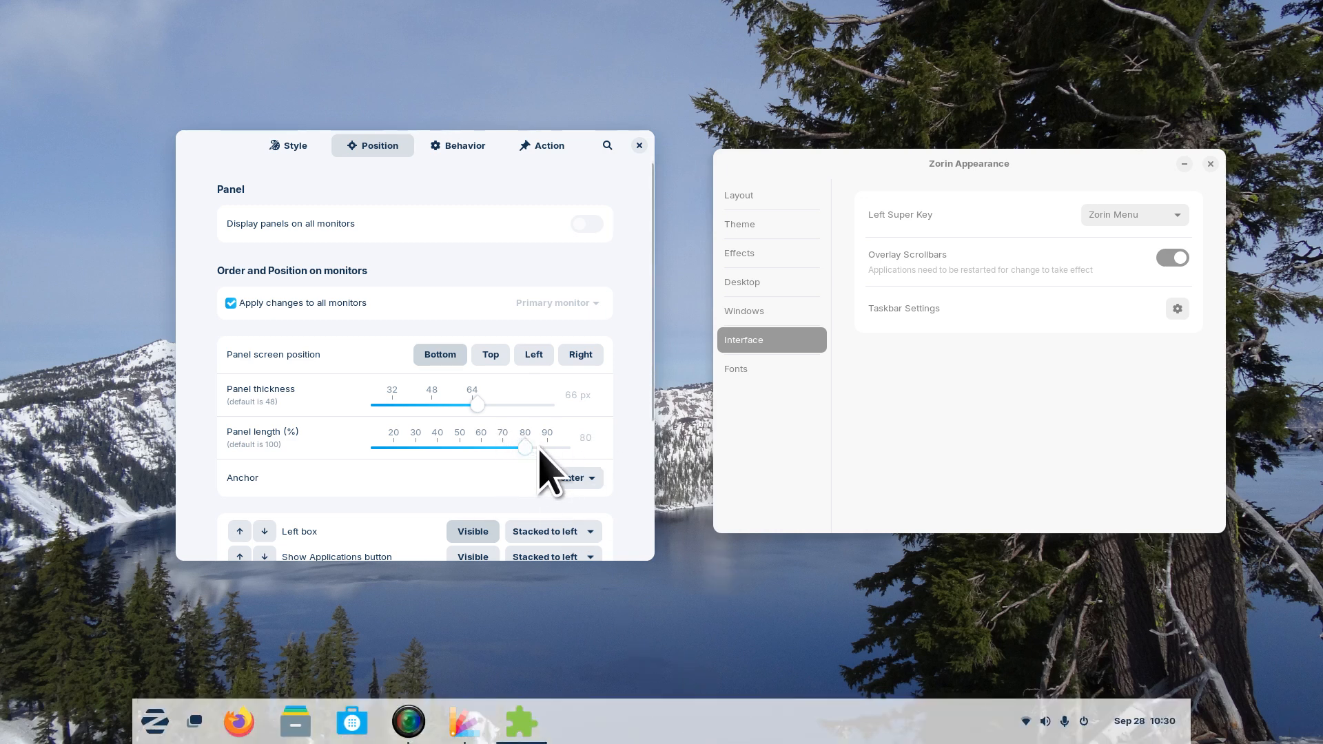
left_click_drag(525, 447, 547, 447)
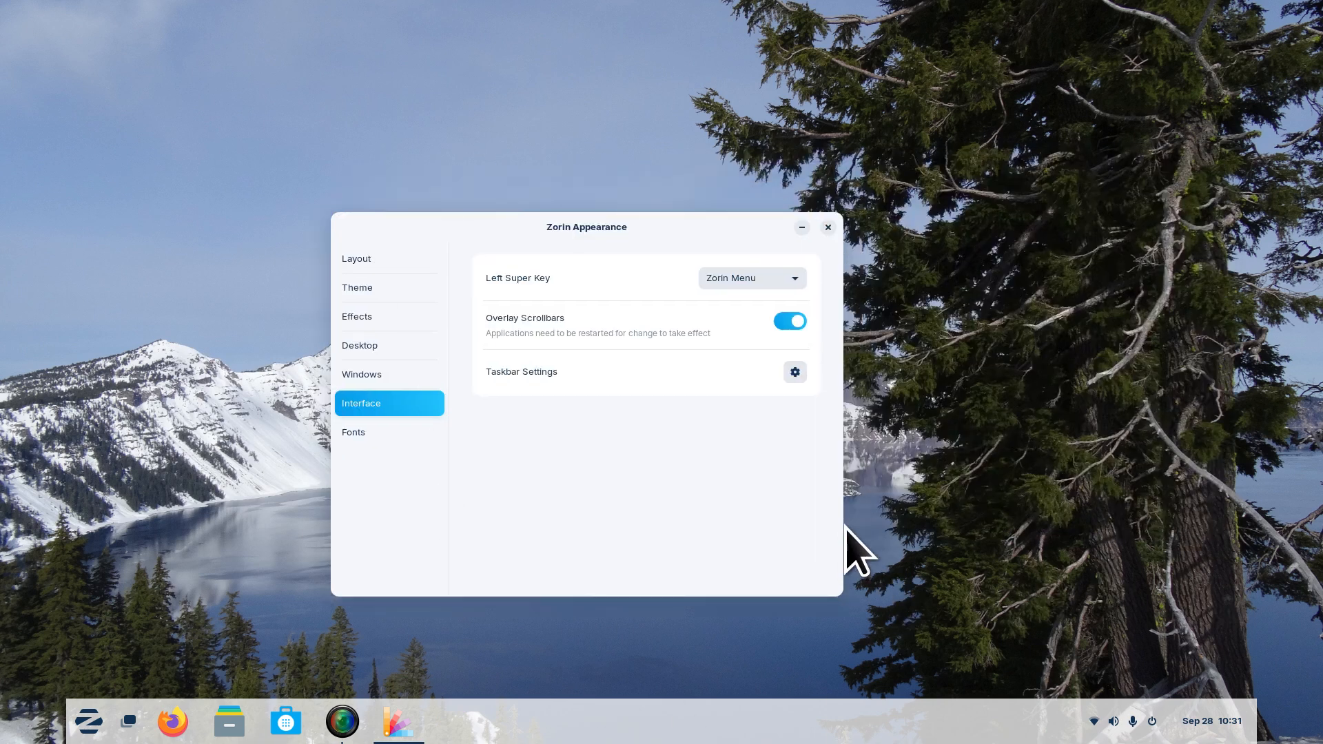
left_click(828, 227)
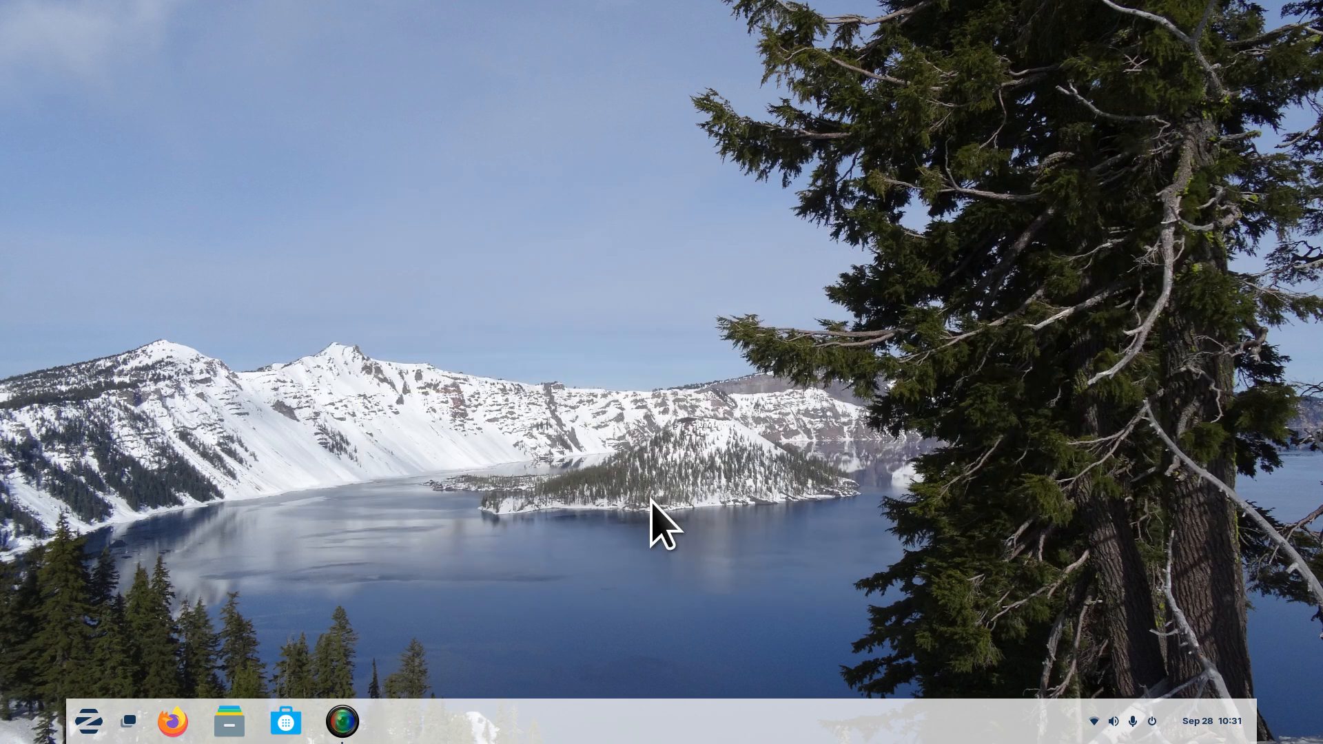